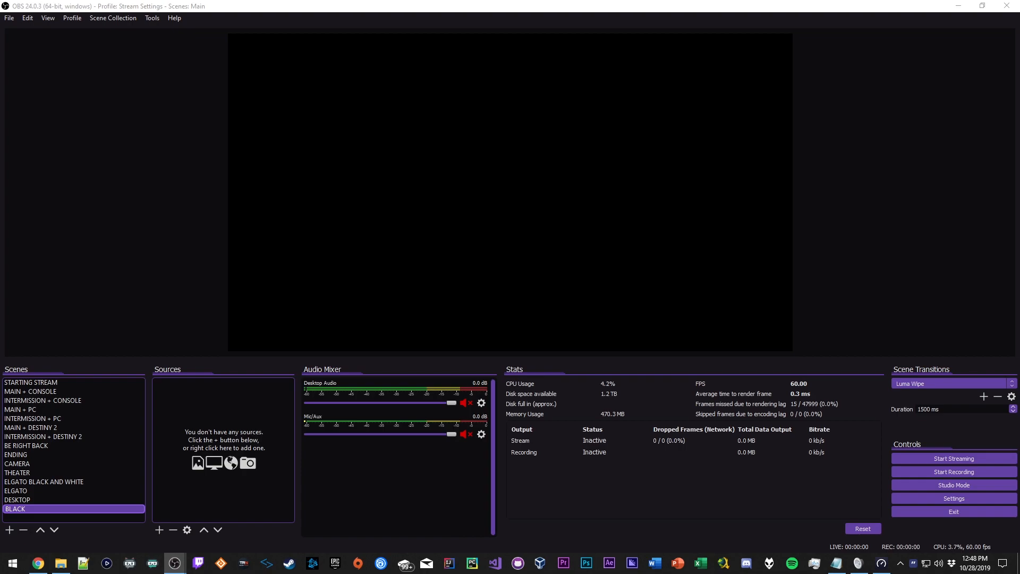
mouse_move(201, 66)
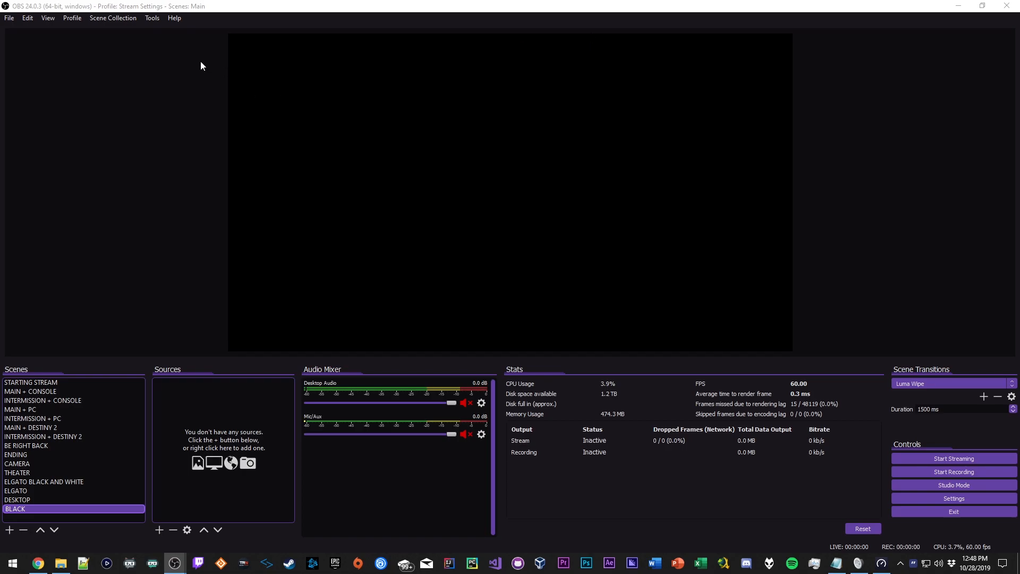
Step: Open the Settings window from the File menu and scroll the General page
left_click(9, 18)
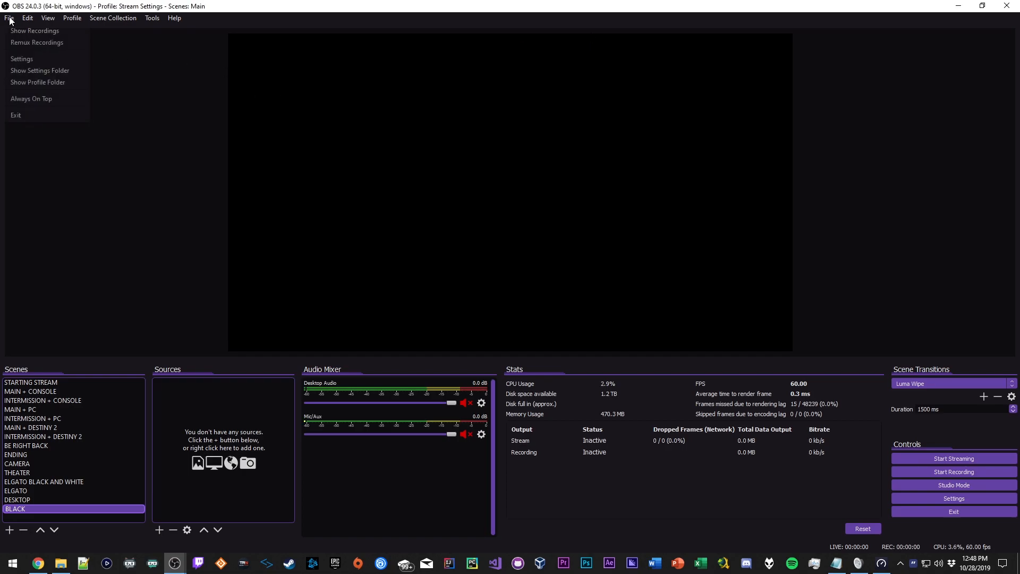
left_click(21, 59)
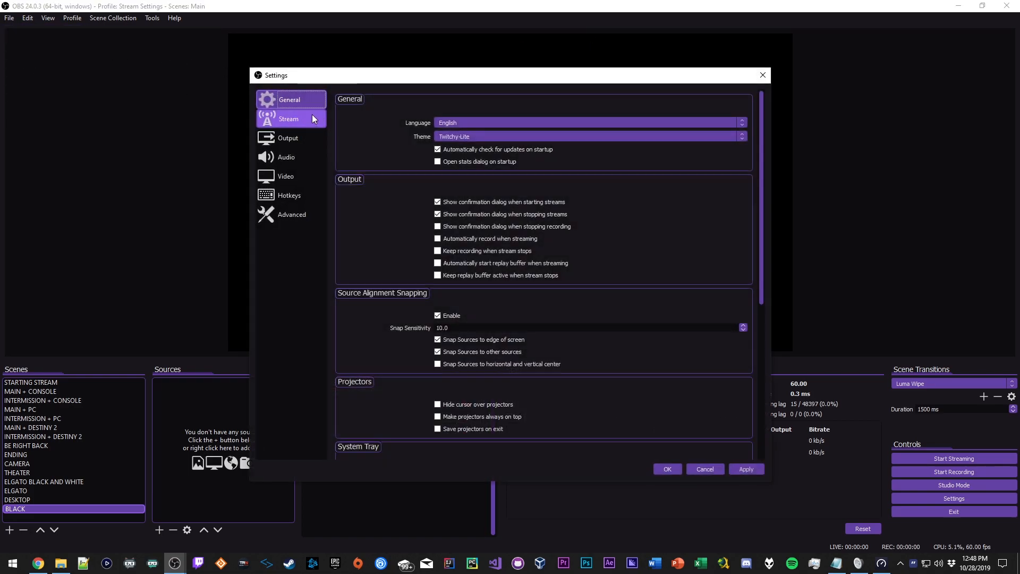
scroll("down", 3)
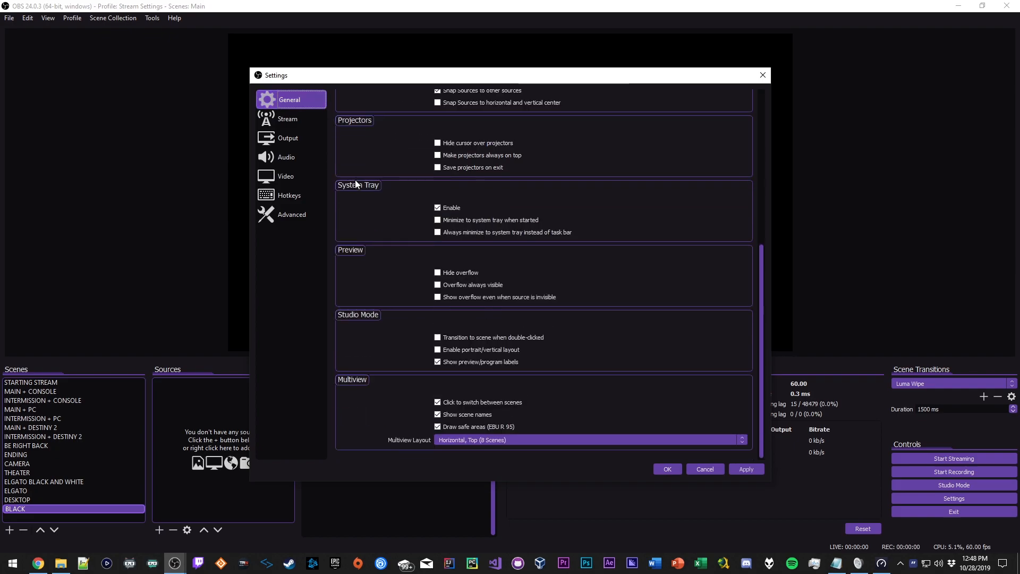
Step: Show the Stream page with Twitch as service and Auto (Recommended) server
left_click(288, 118)
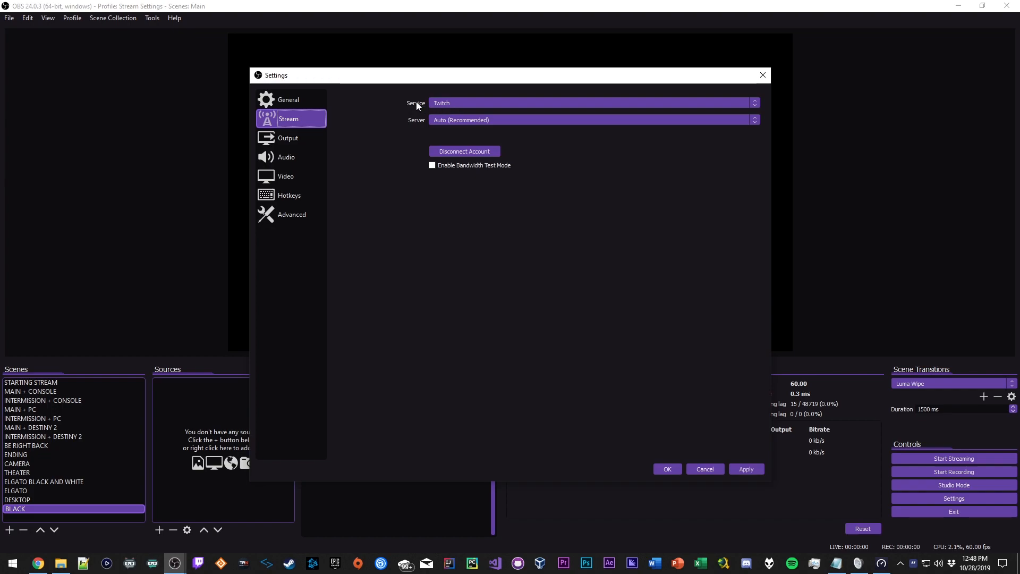
mouse_move(427, 109)
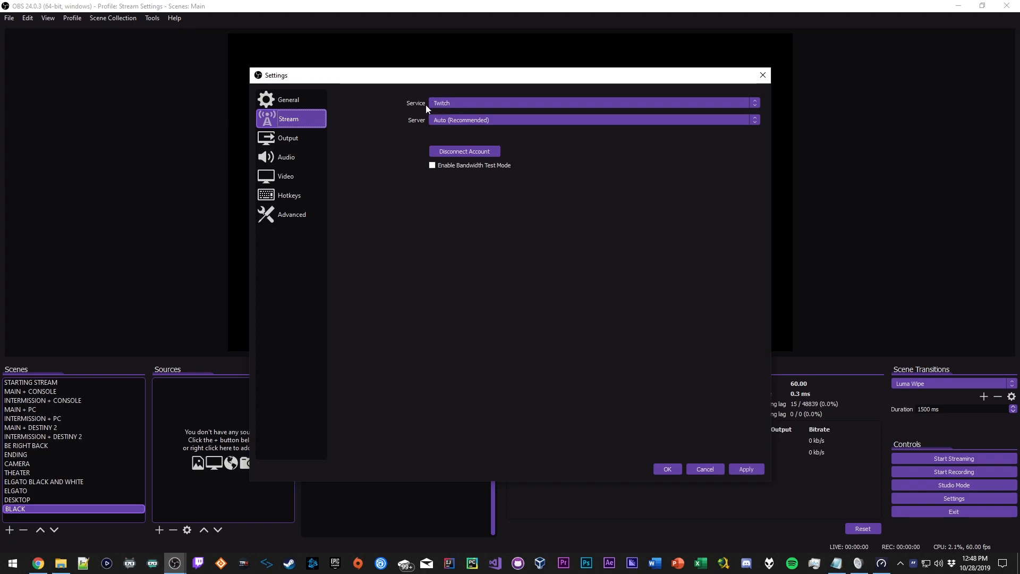
mouse_move(439, 108)
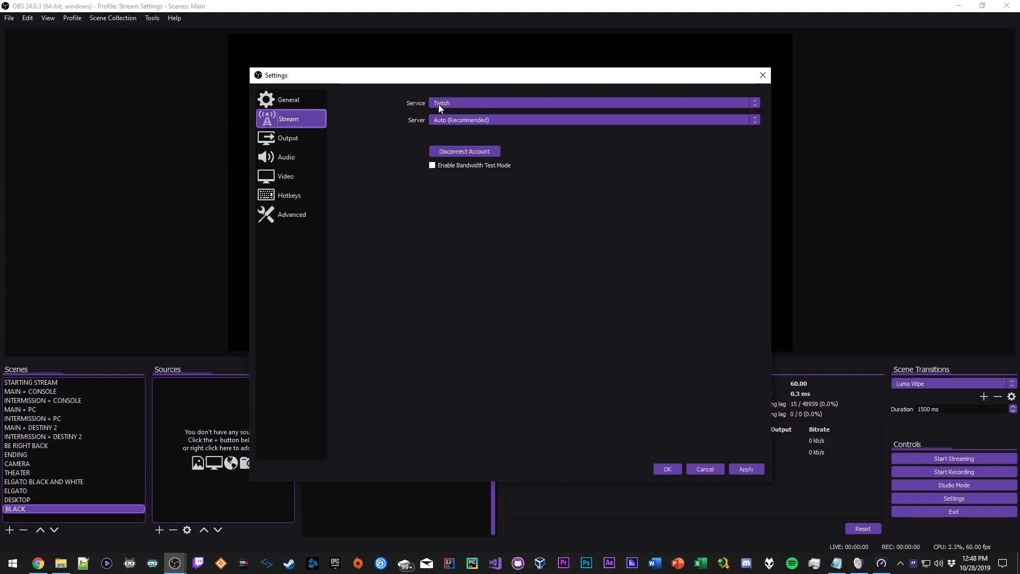
mouse_move(422, 122)
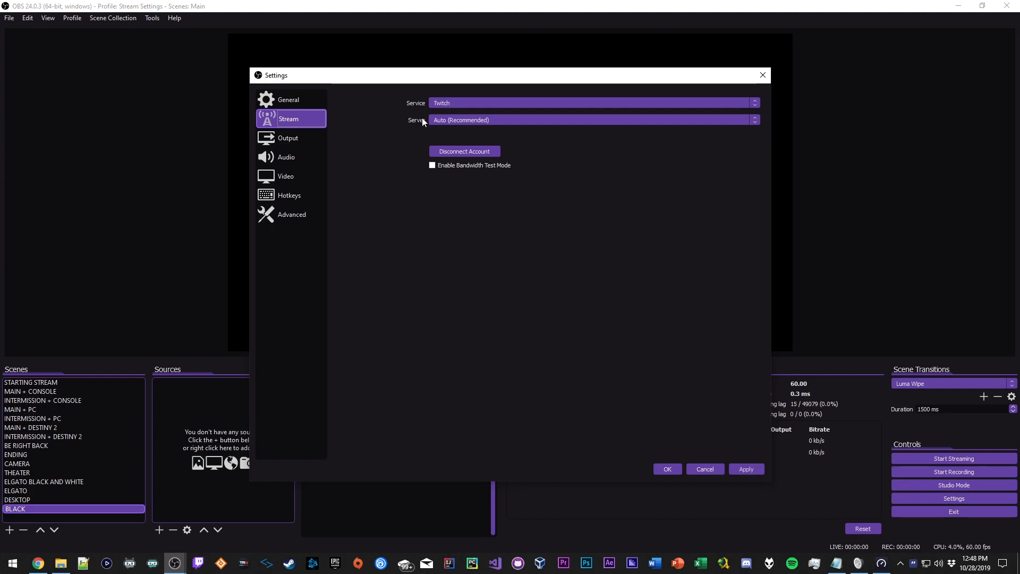
mouse_move(476, 124)
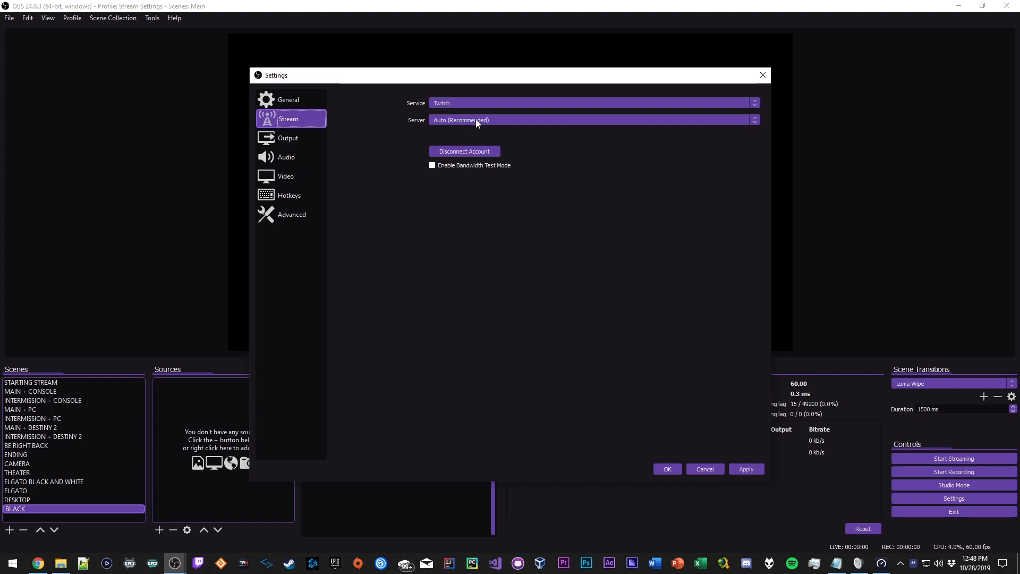
mouse_move(452, 128)
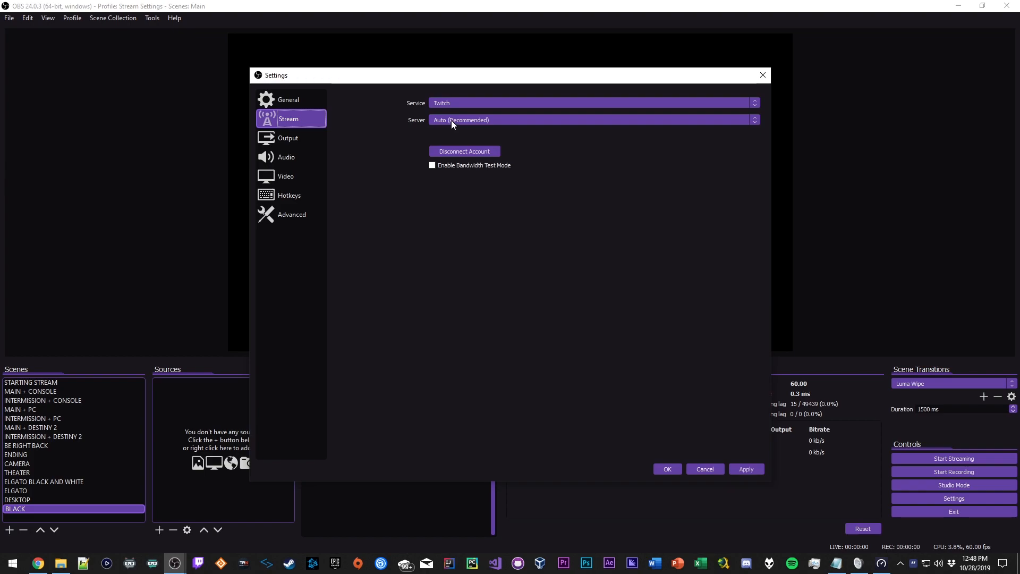
Step: Show Output in Advanced mode and switch the streaming encoder to x264
left_click(288, 137)
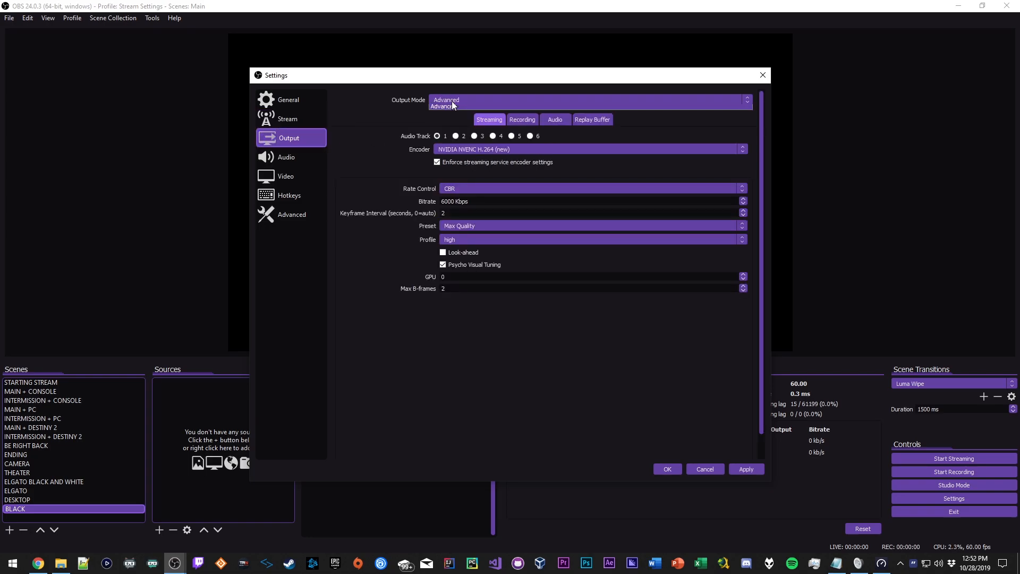
left_click(746, 100)
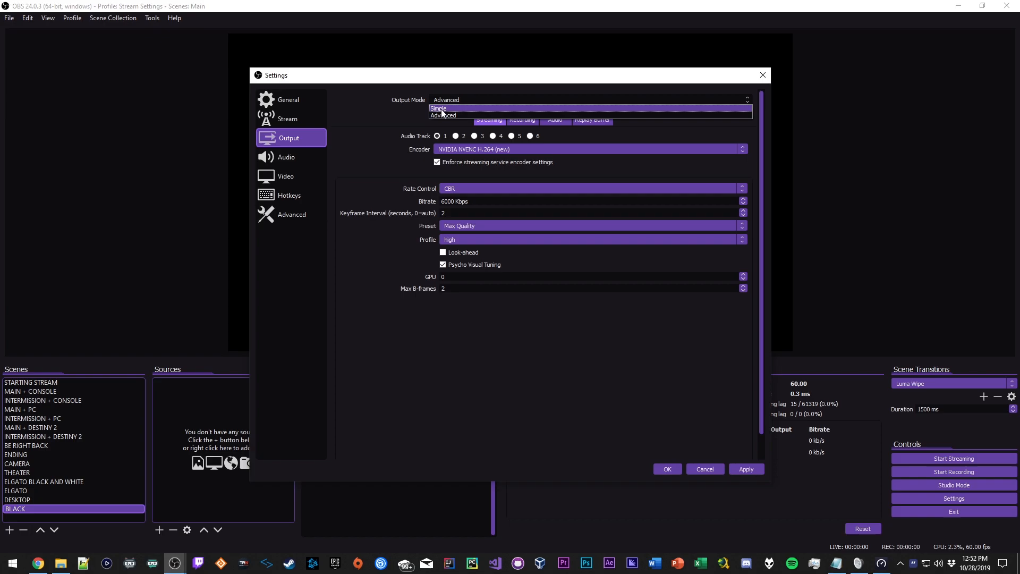
mouse_move(448, 105)
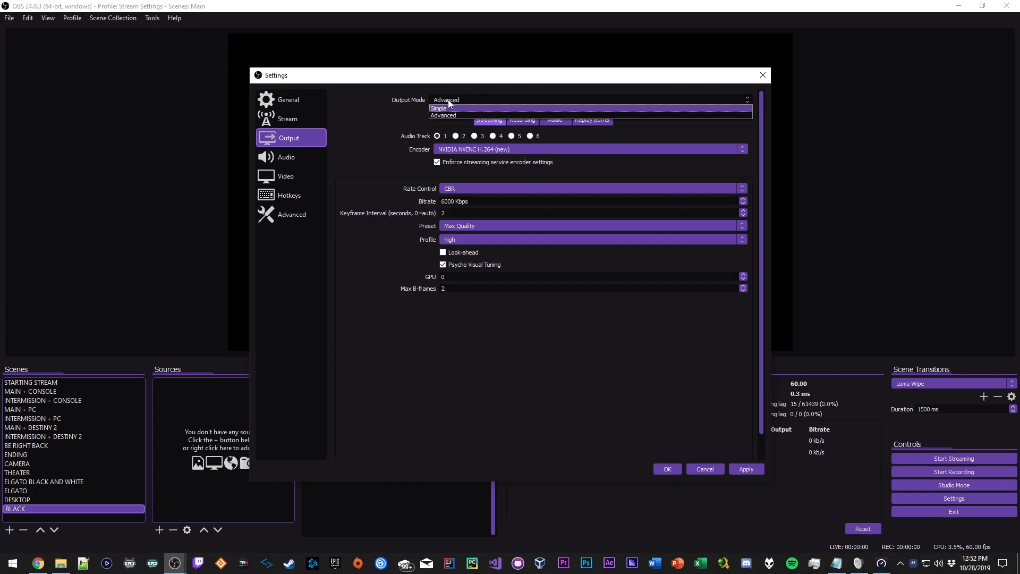
left_click(443, 115)
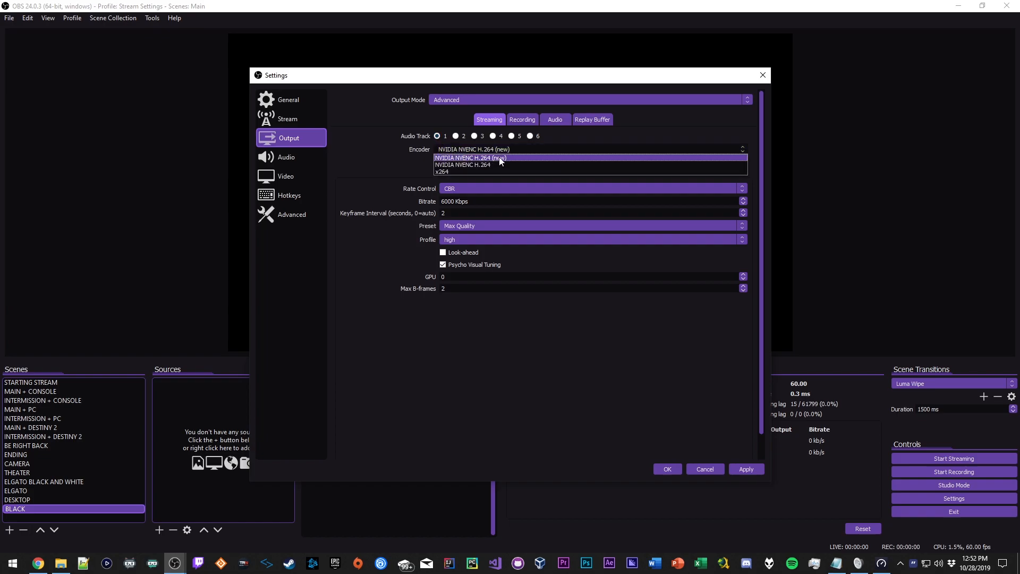
mouse_move(456, 172)
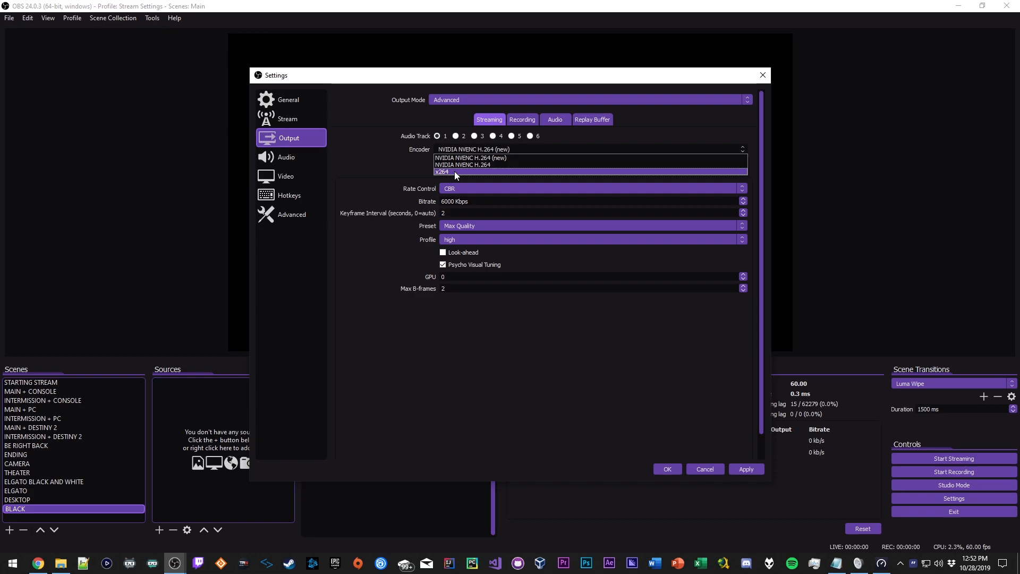
left_click(444, 171)
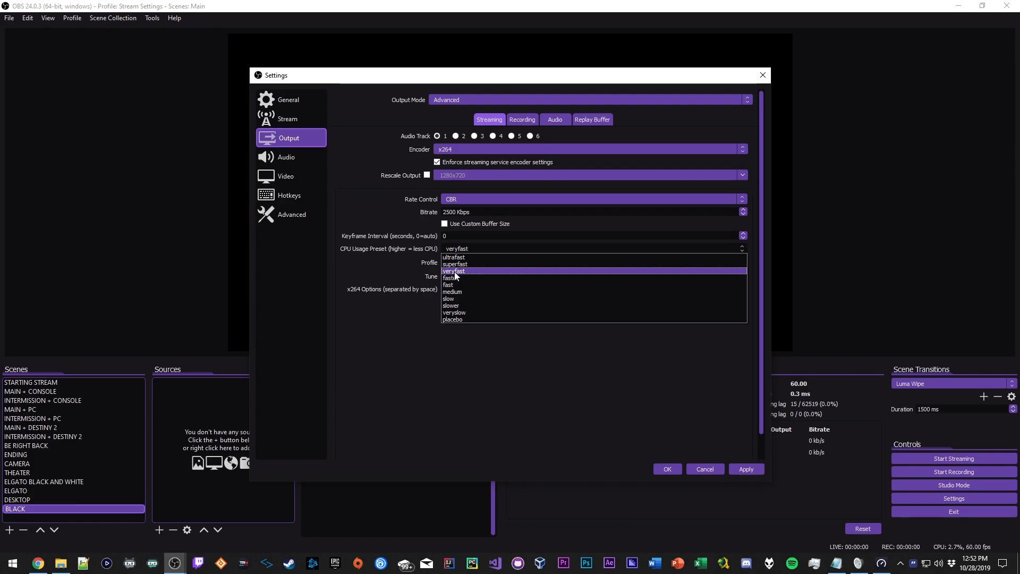
mouse_move(456, 277)
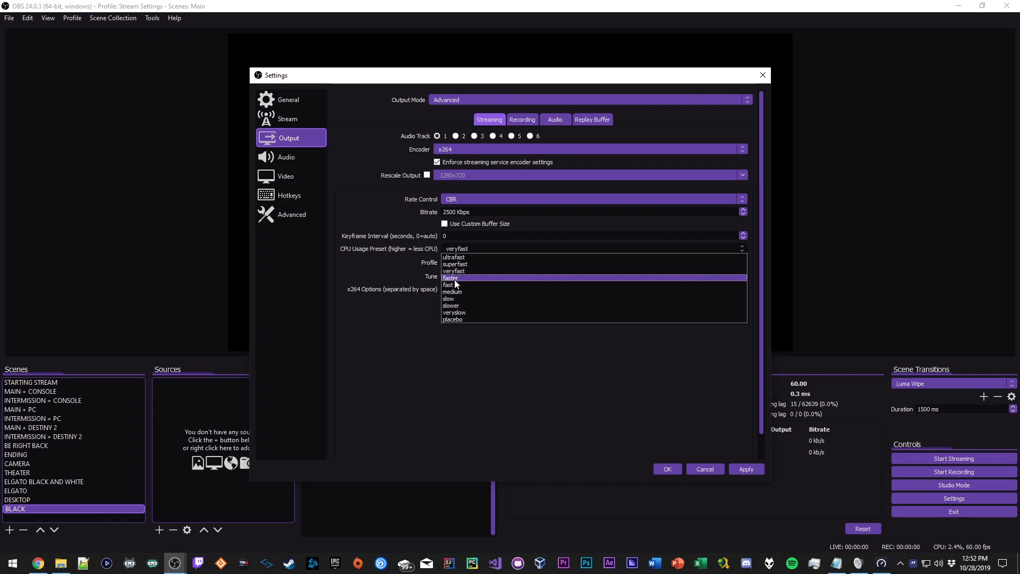
mouse_move(456, 298)
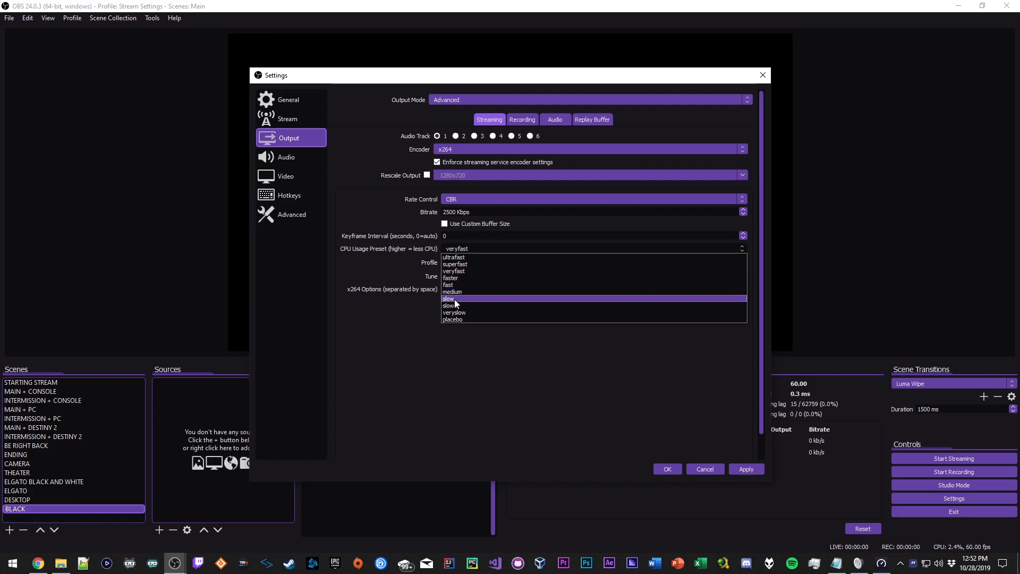
mouse_move(452, 292)
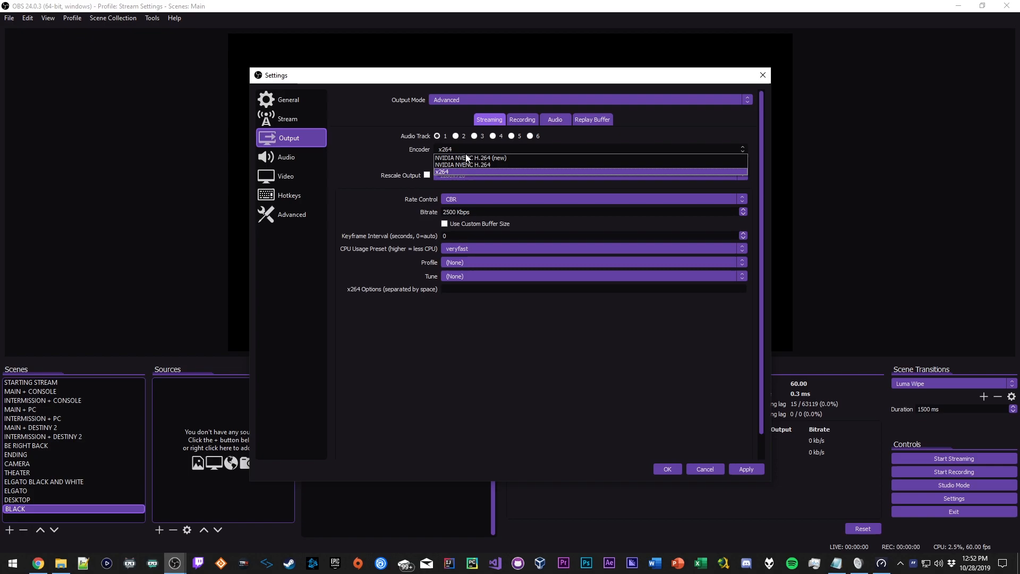
Step: Set the streaming encoder back to NVIDIA NVENC H.264 (new), CBR at 6000 Kbps
left_click(471, 157)
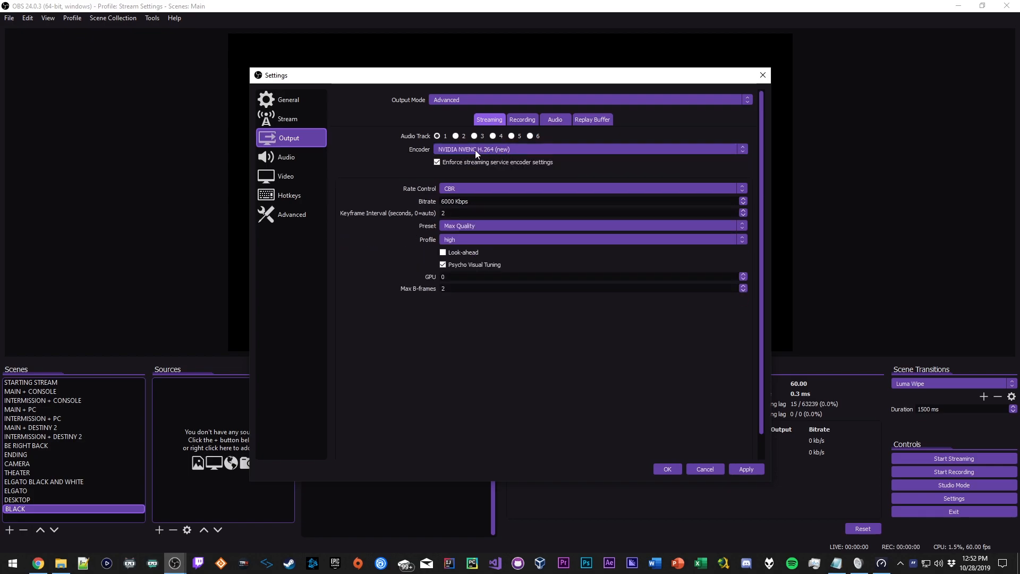
mouse_move(498, 155)
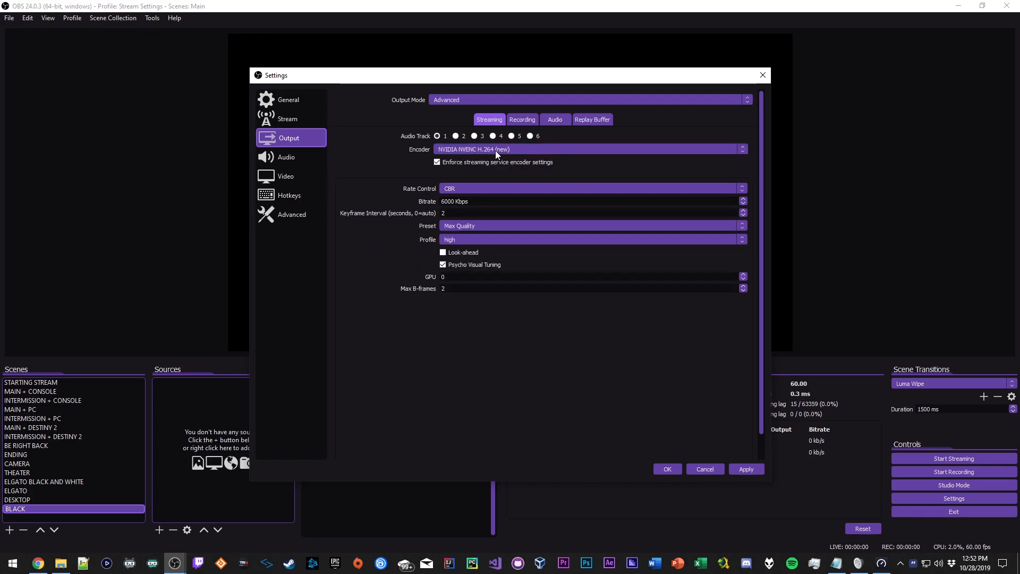
mouse_move(478, 152)
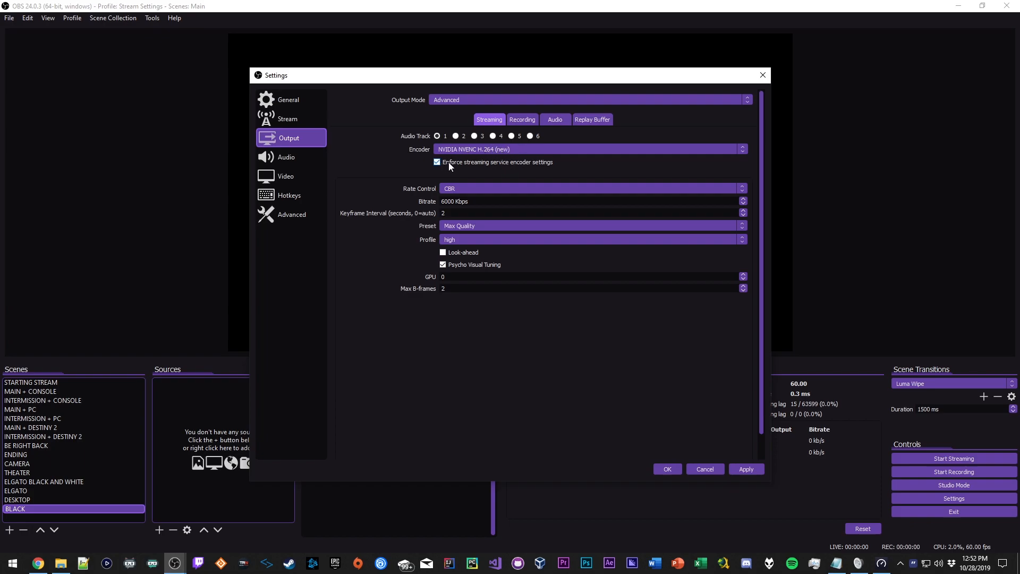
mouse_move(533, 168)
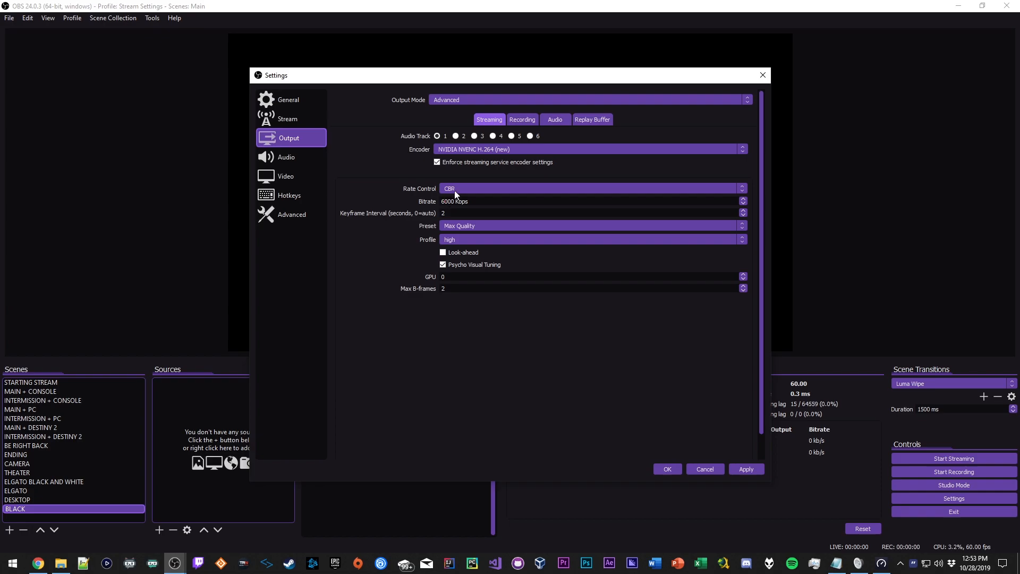
mouse_move(457, 183)
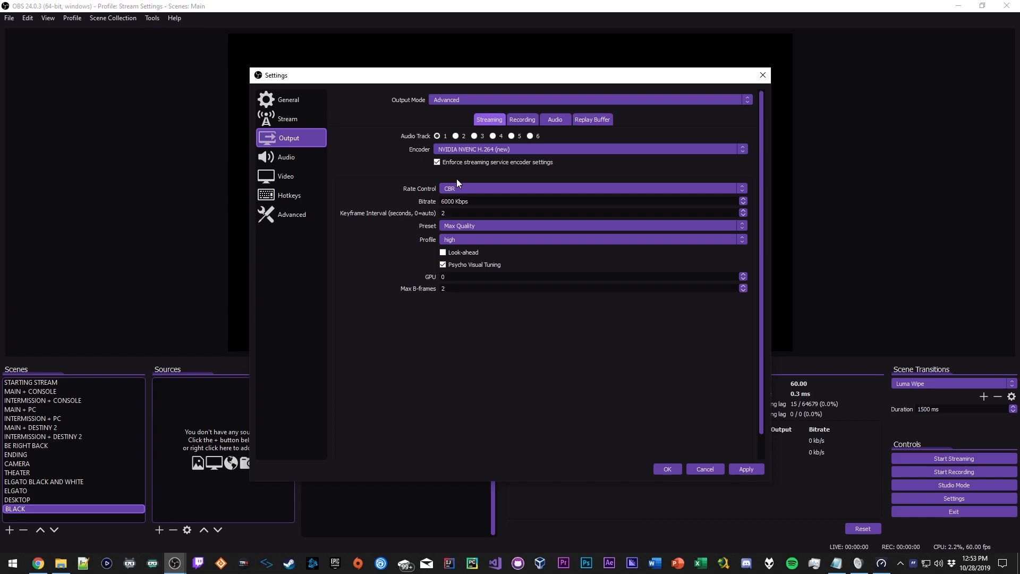
mouse_move(454, 170)
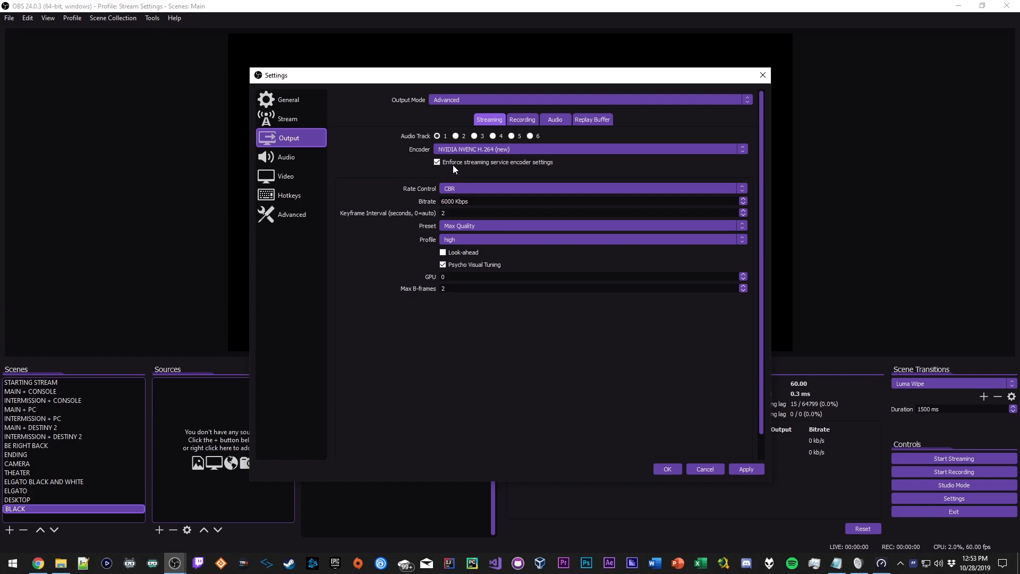
mouse_move(452, 193)
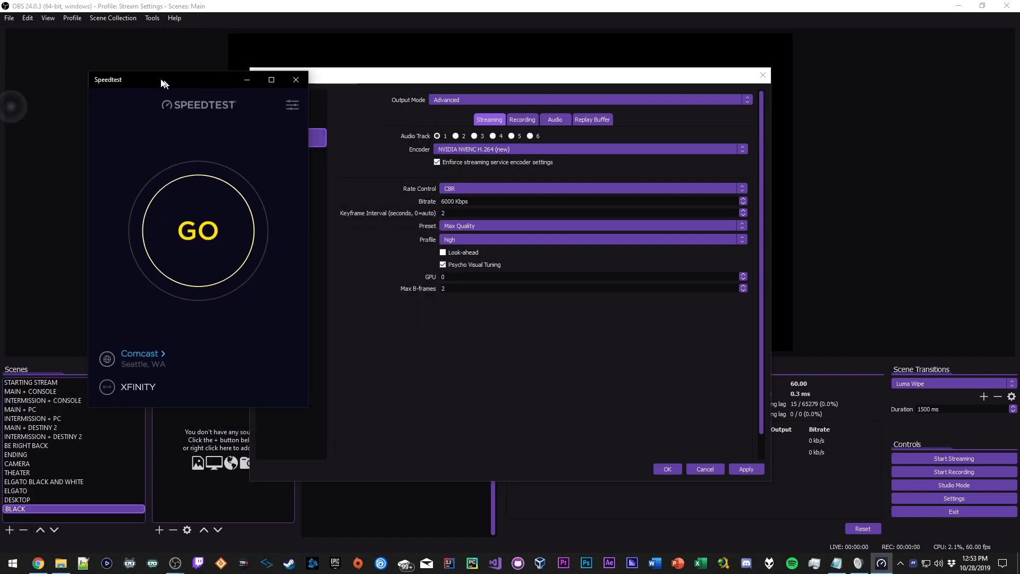
Step: Run Speedtest: 9 ms ping, 162.19 Mbps download, 12.30 Mbps upload
left_click(198, 230)
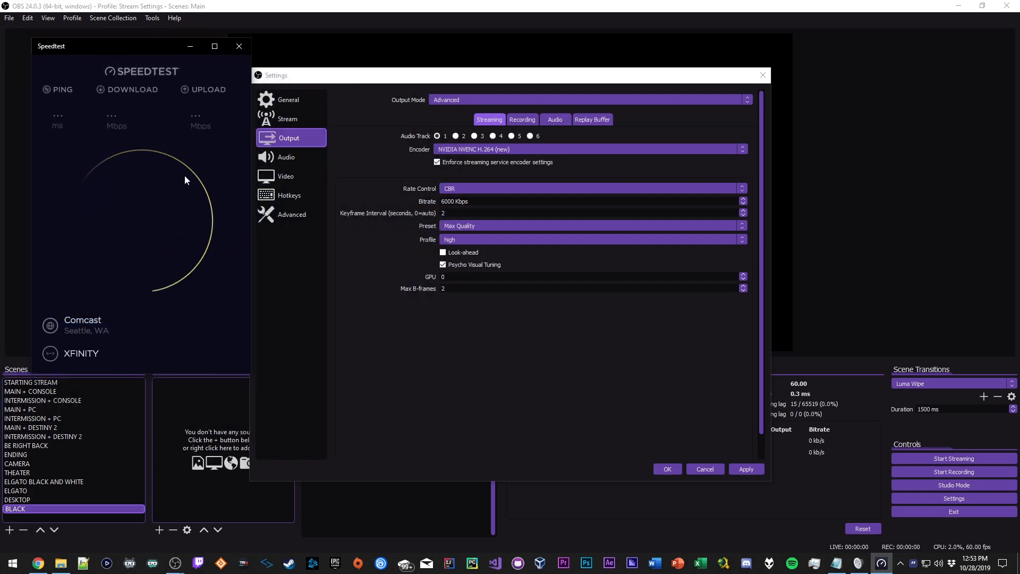
left_click(238, 45)
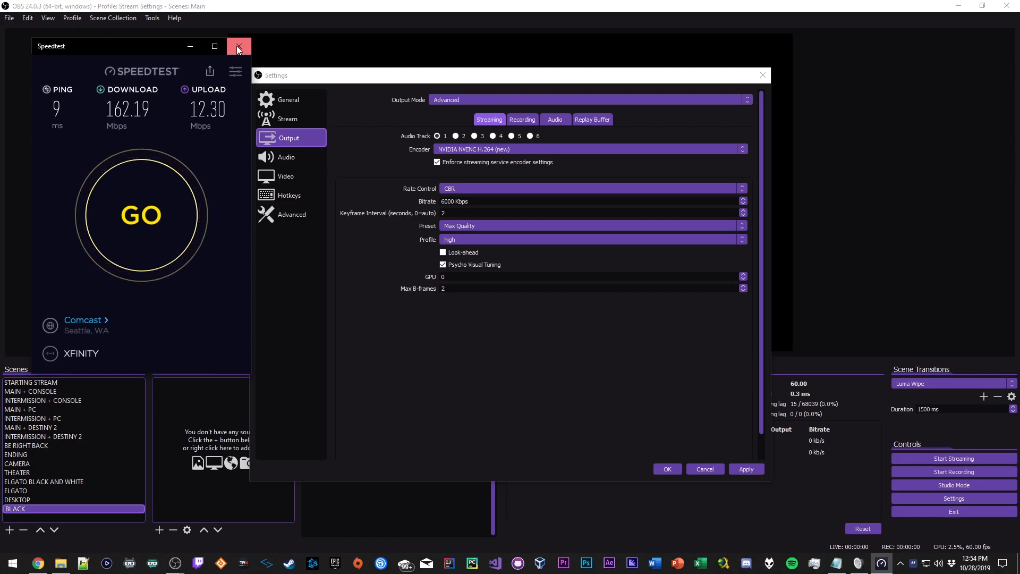
Step: Close Speedtest, leaving NVENC H.264 at 6000 Kbps CBR, Max Quality, high profile
left_click(238, 46)
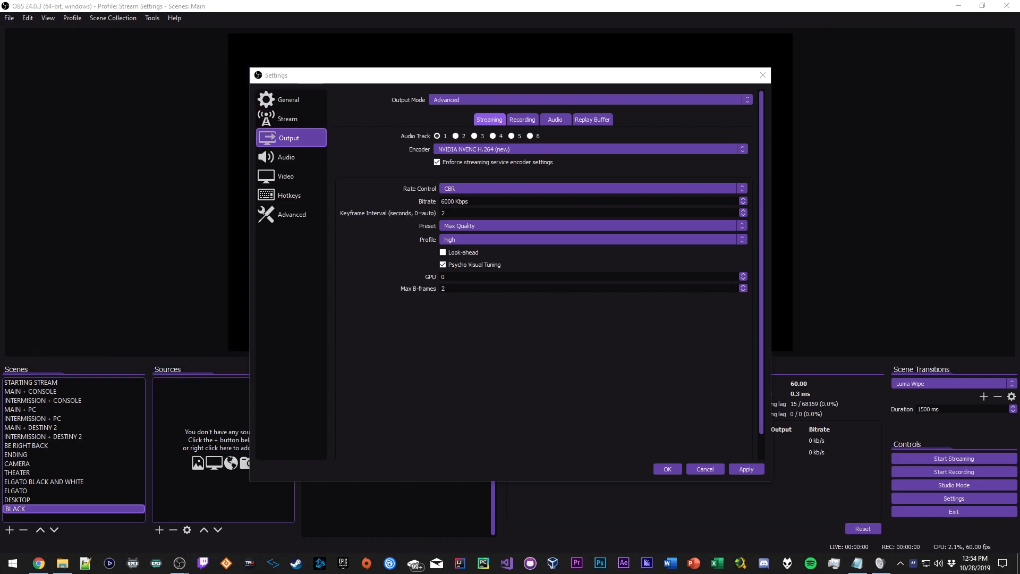
mouse_move(452, 232)
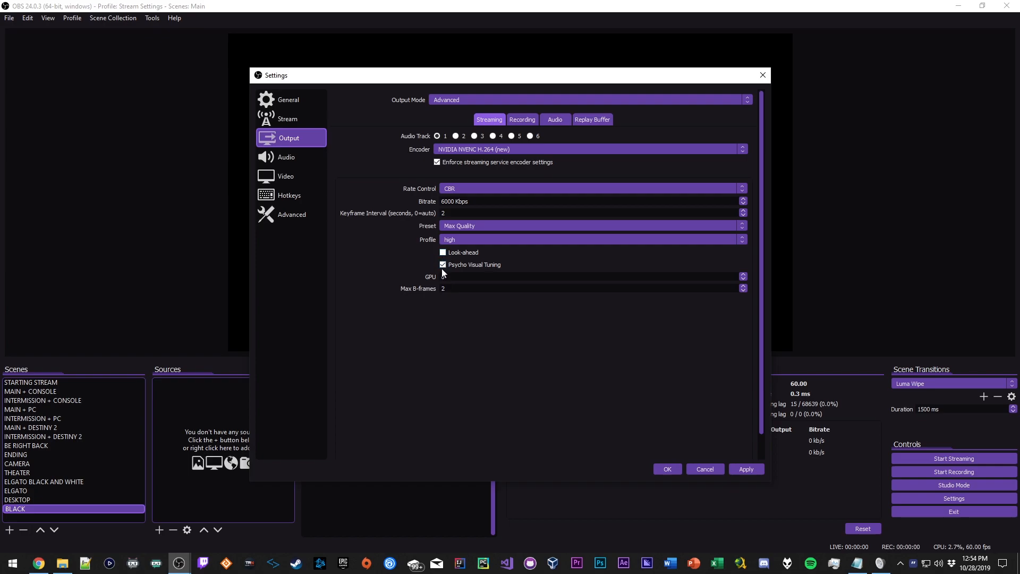
mouse_move(443, 265)
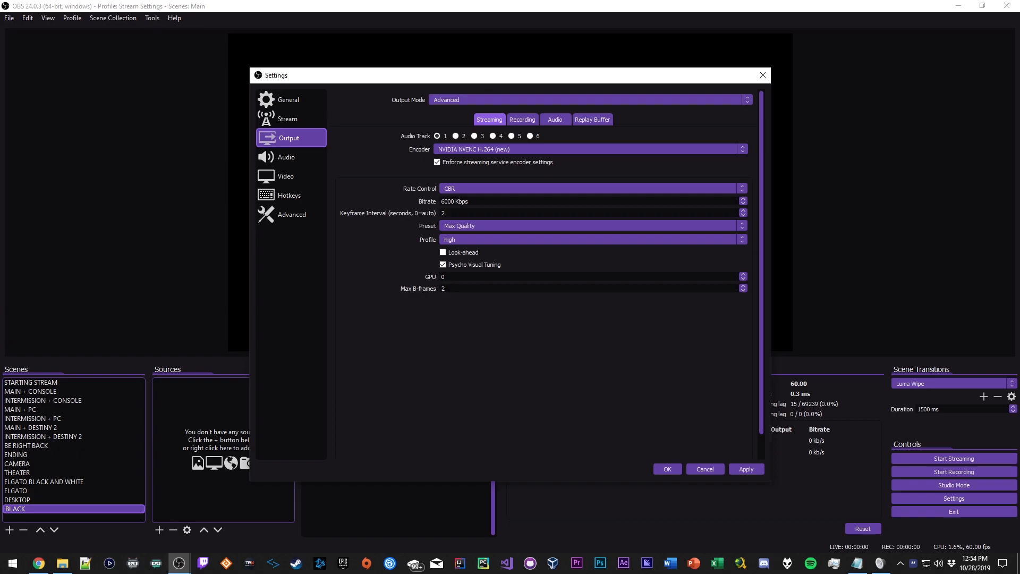
Step: Show the Audio page with 48 kHz stereo, Realtek speakers and Blue Yeti mic
left_click(287, 157)
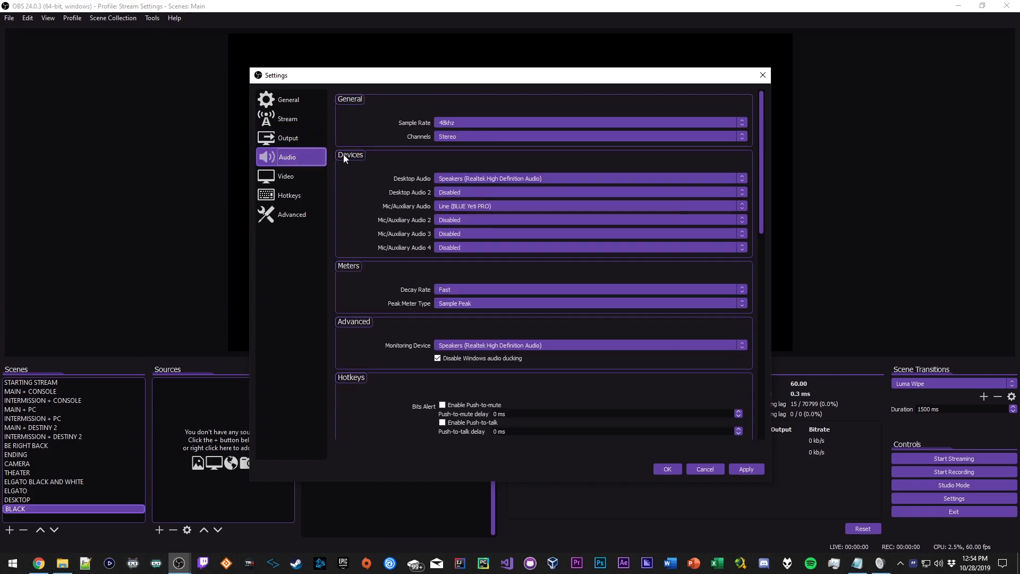
mouse_move(432, 123)
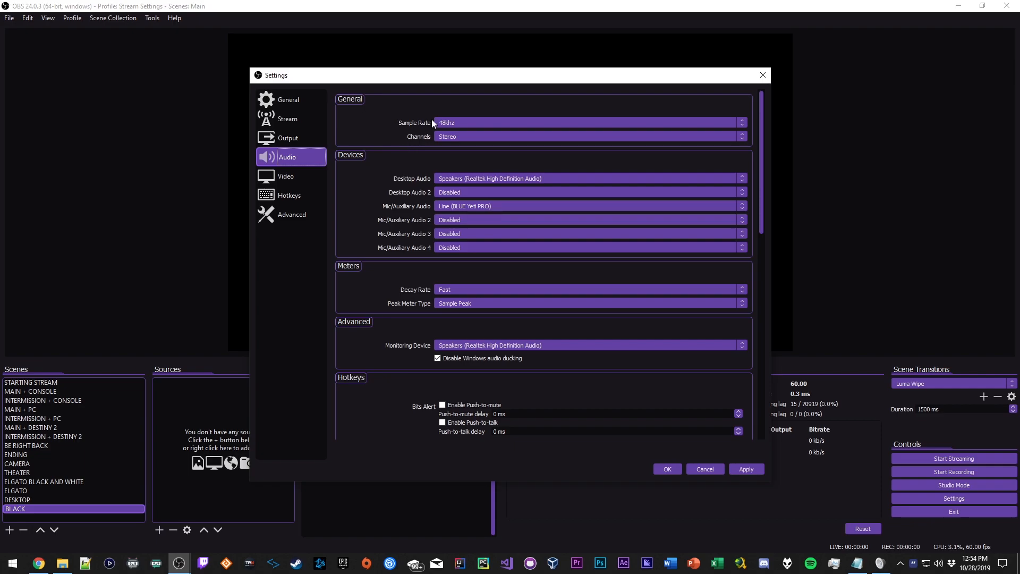
mouse_move(388, 131)
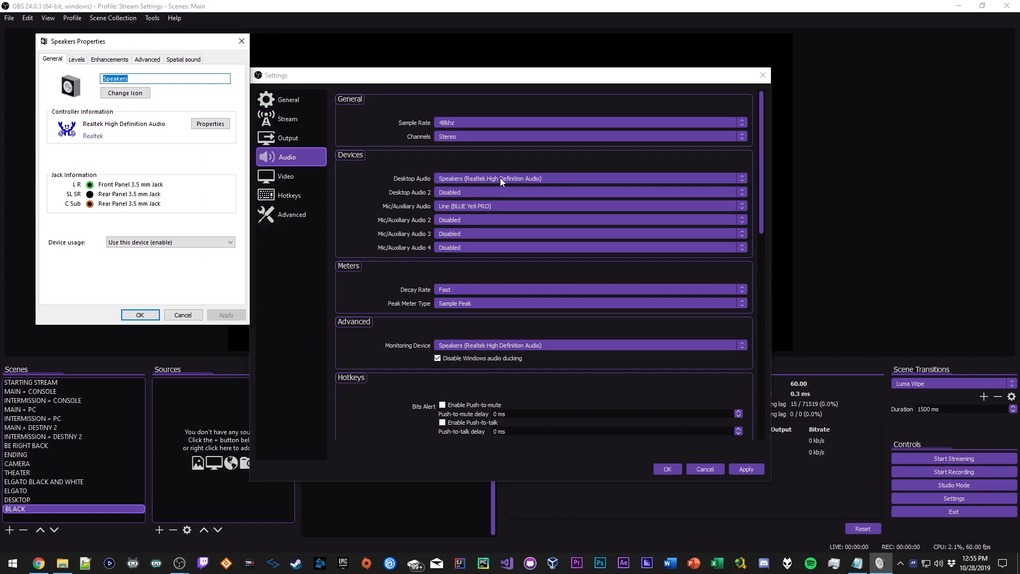
mouse_move(147, 60)
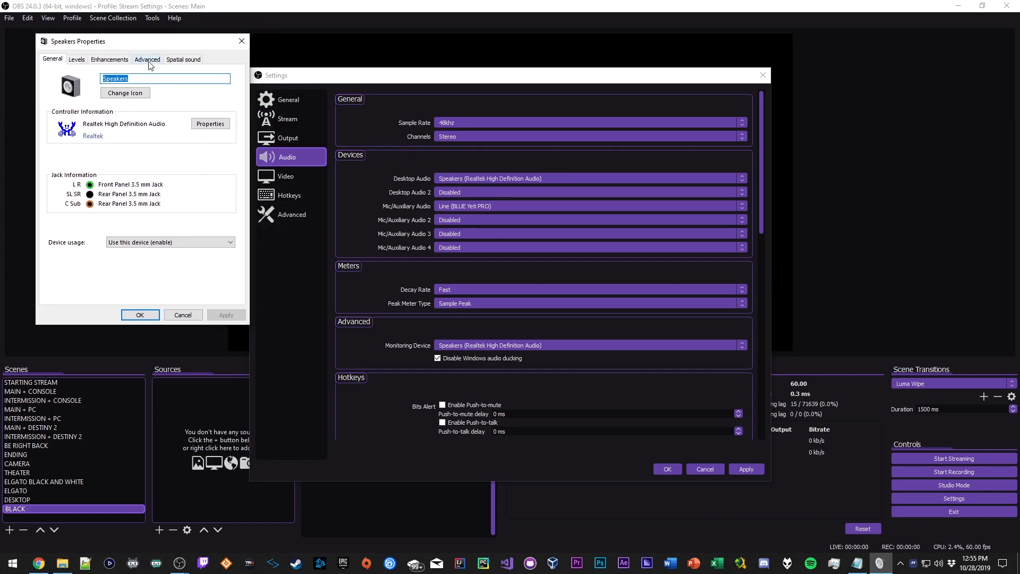
Step: Check the speakers' Advanced default format is 24 bit, 48000 Hz
left_click(147, 60)
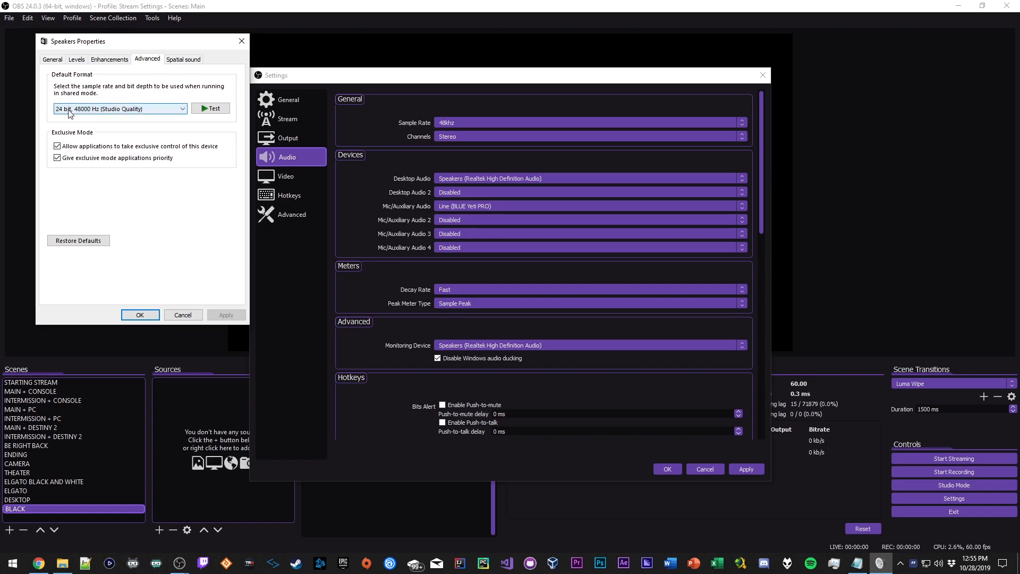
mouse_move(112, 115)
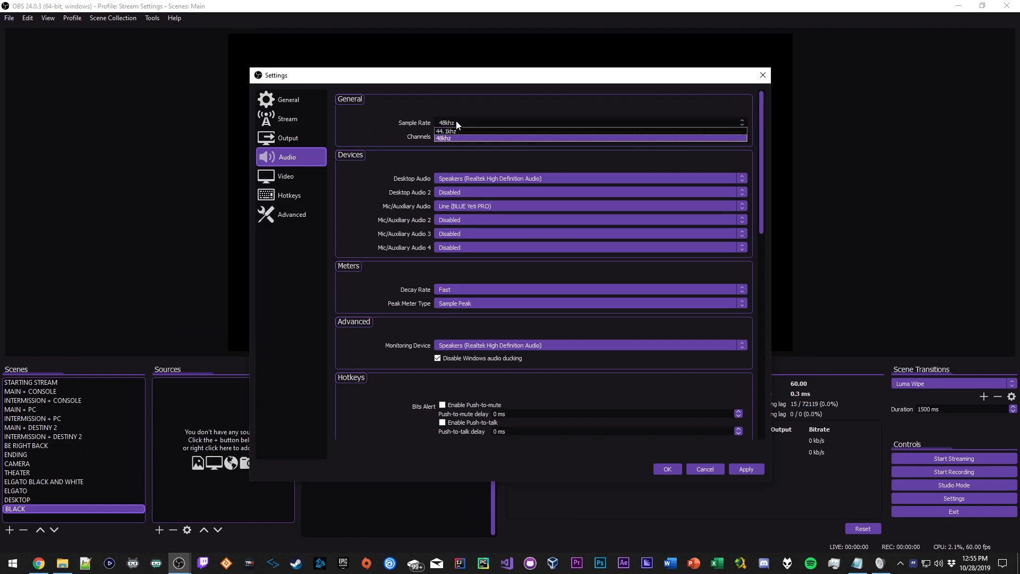
Step: Keep the audio sample rate at 48khz with stereo channels
left_click(447, 137)
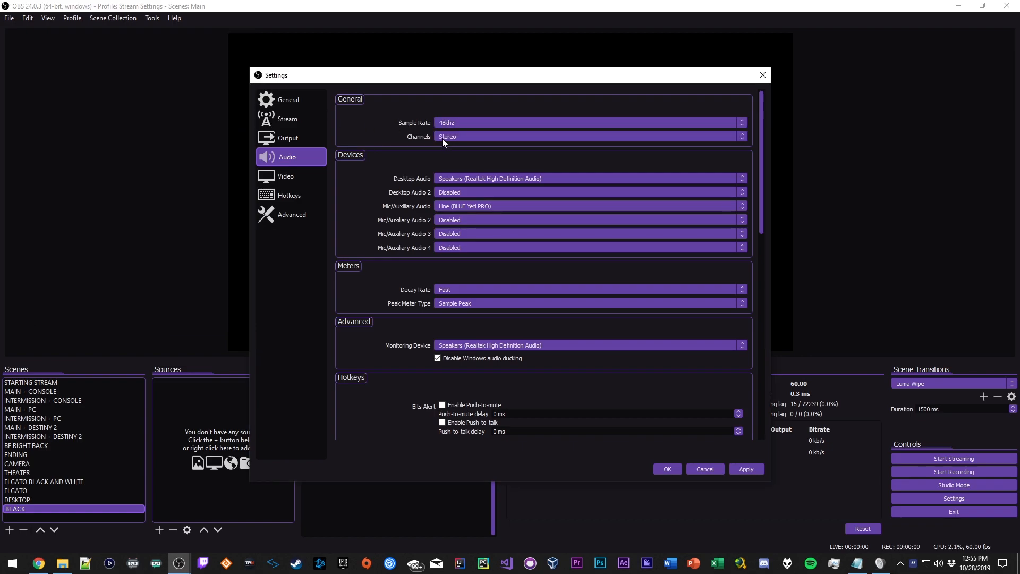
mouse_move(459, 142)
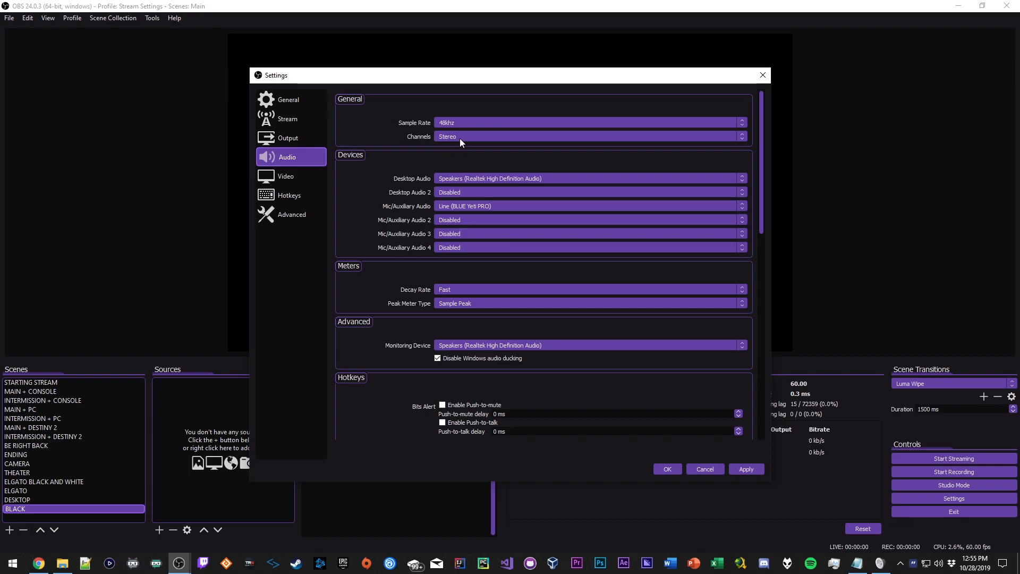
mouse_move(468, 181)
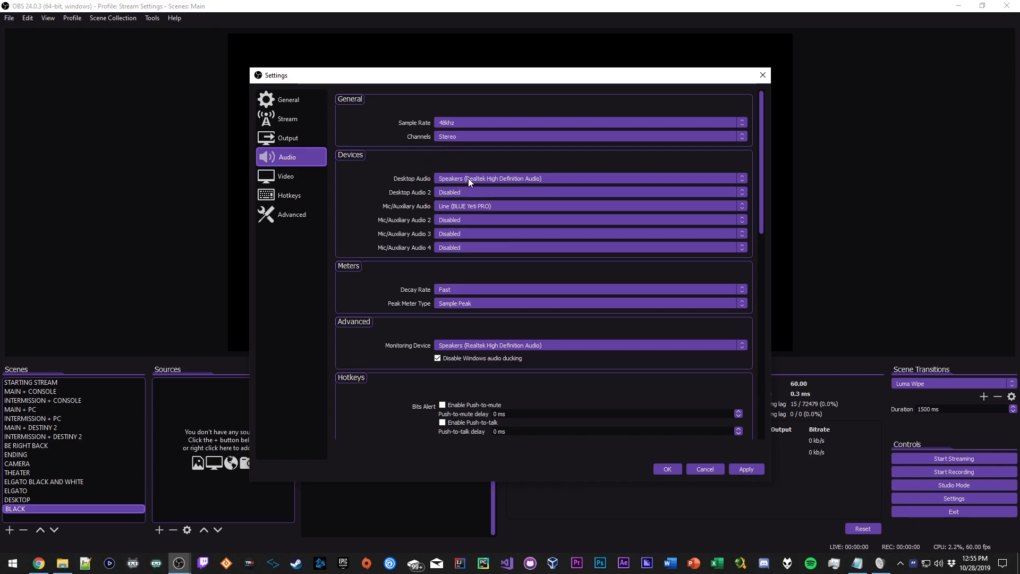
mouse_move(487, 175)
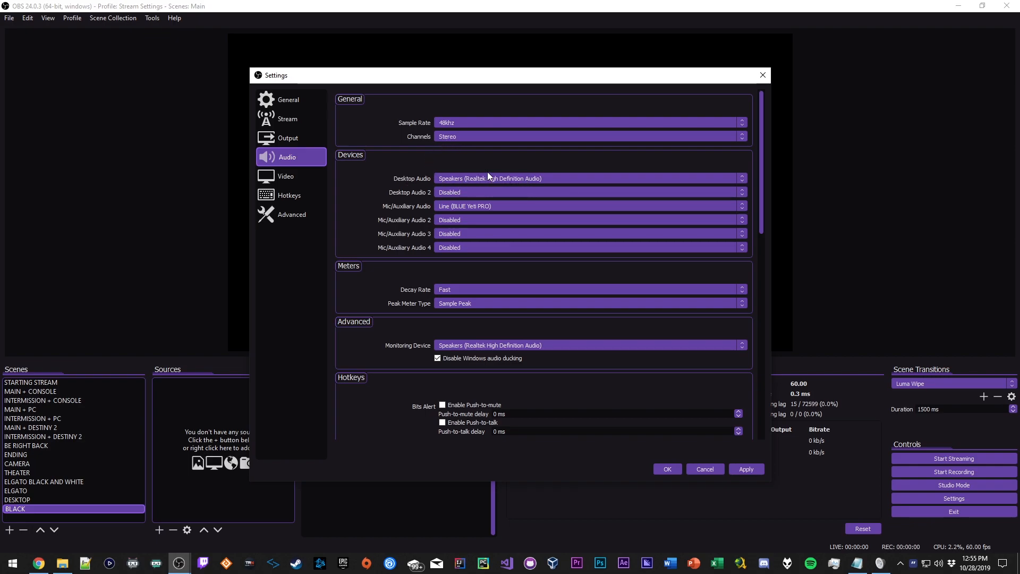
mouse_move(406, 210)
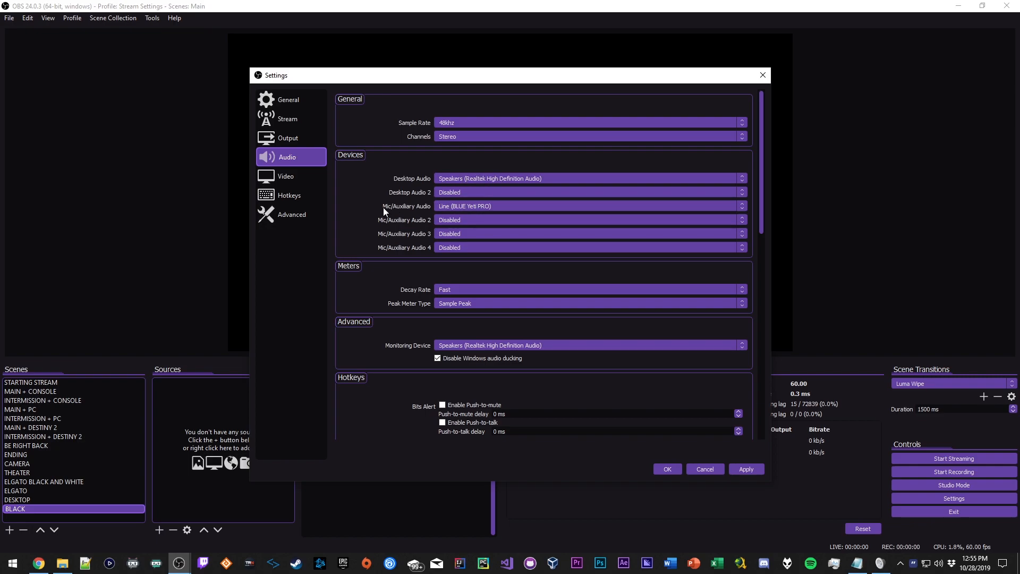
mouse_move(434, 295)
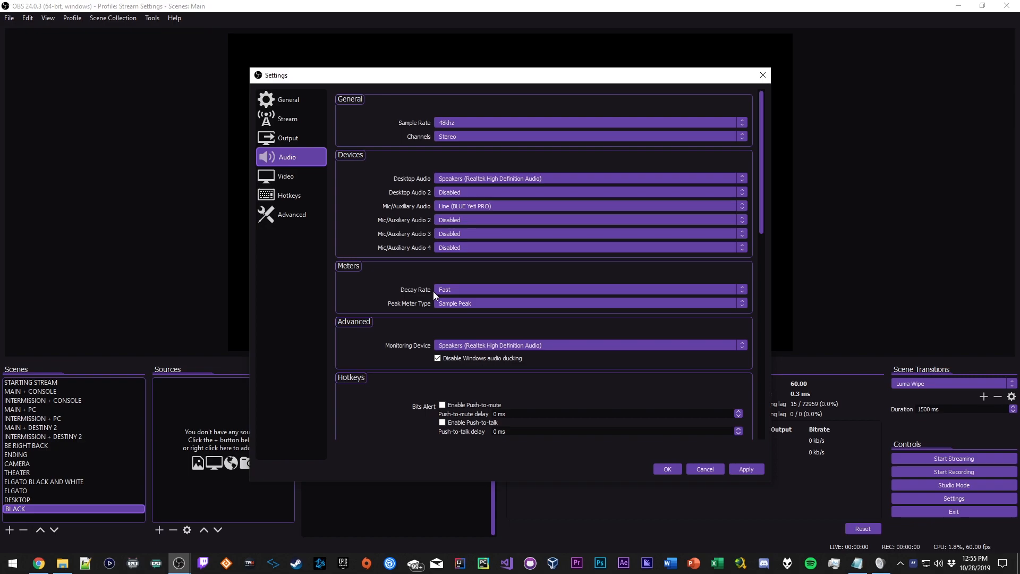
mouse_move(332, 274)
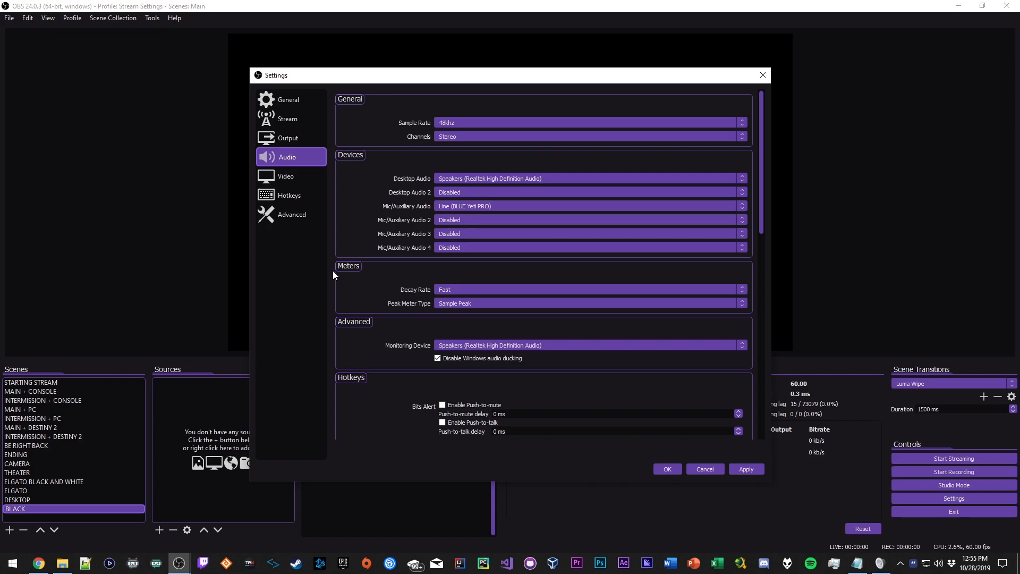
mouse_move(358, 261)
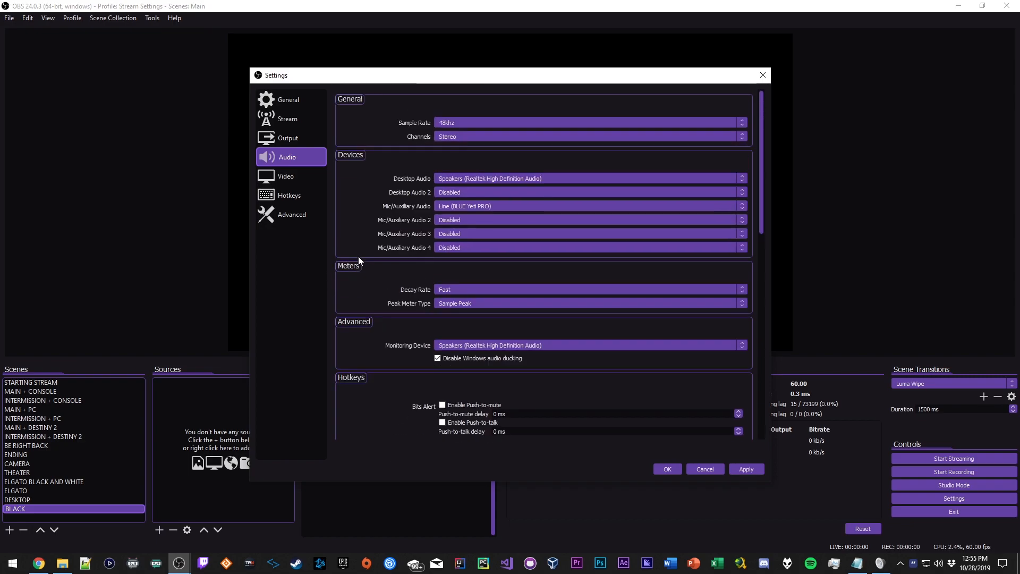
Step: Set video to 1920x1080, Lanczos filter and 60 FPS, then show Hotkeys
left_click(286, 176)
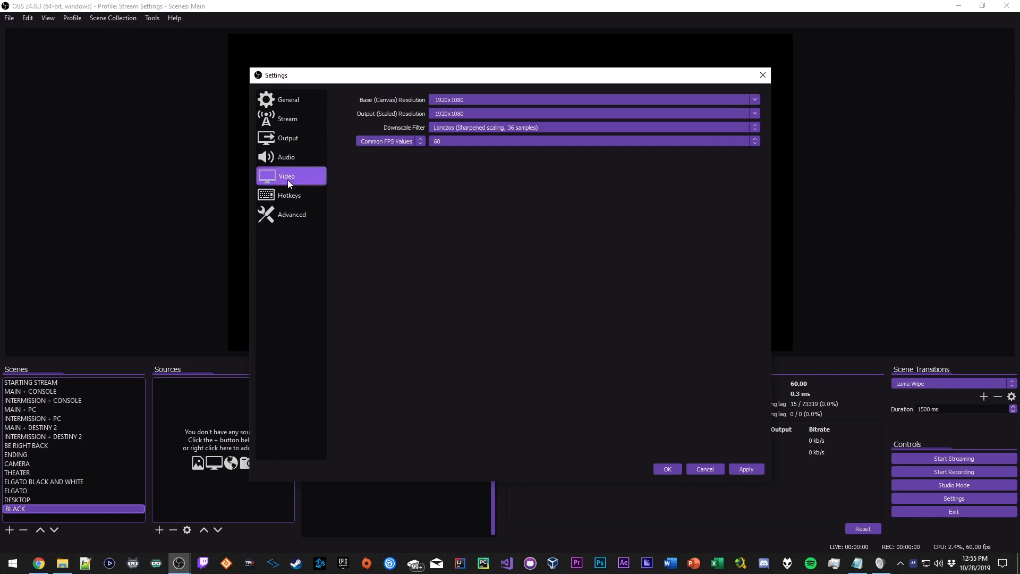
mouse_move(375, 103)
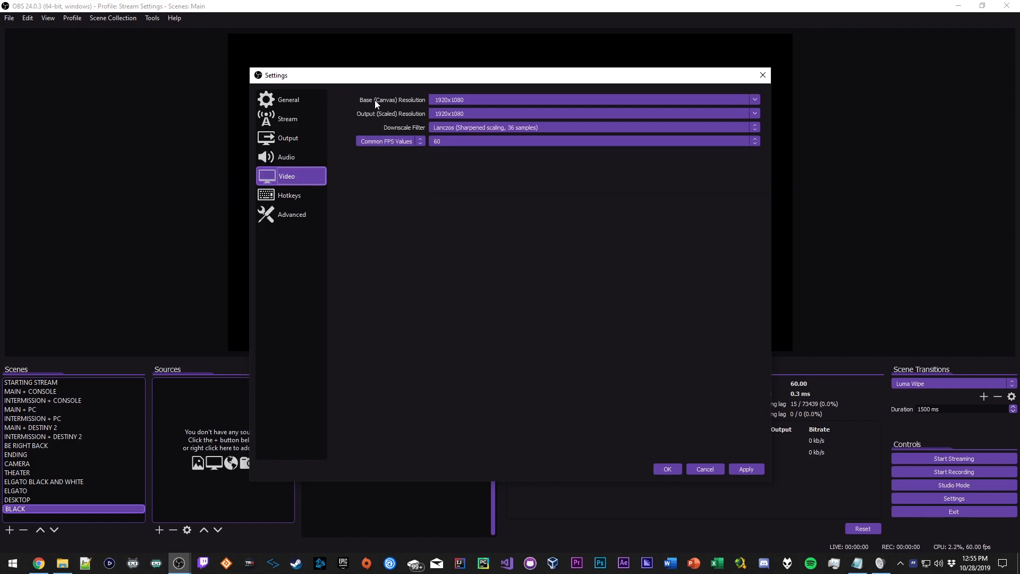
mouse_move(398, 105)
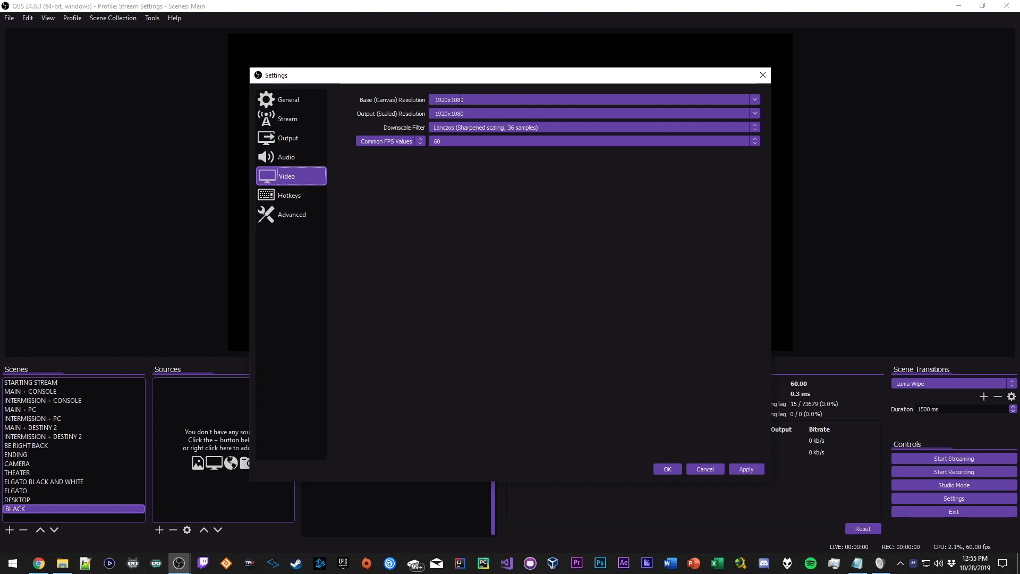
mouse_move(391, 118)
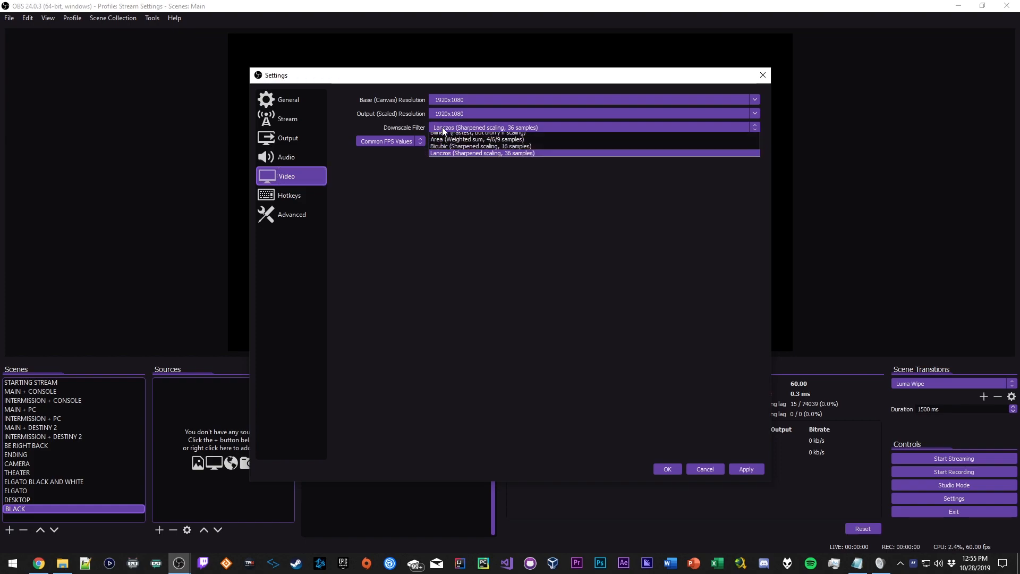
left_click(482, 153)
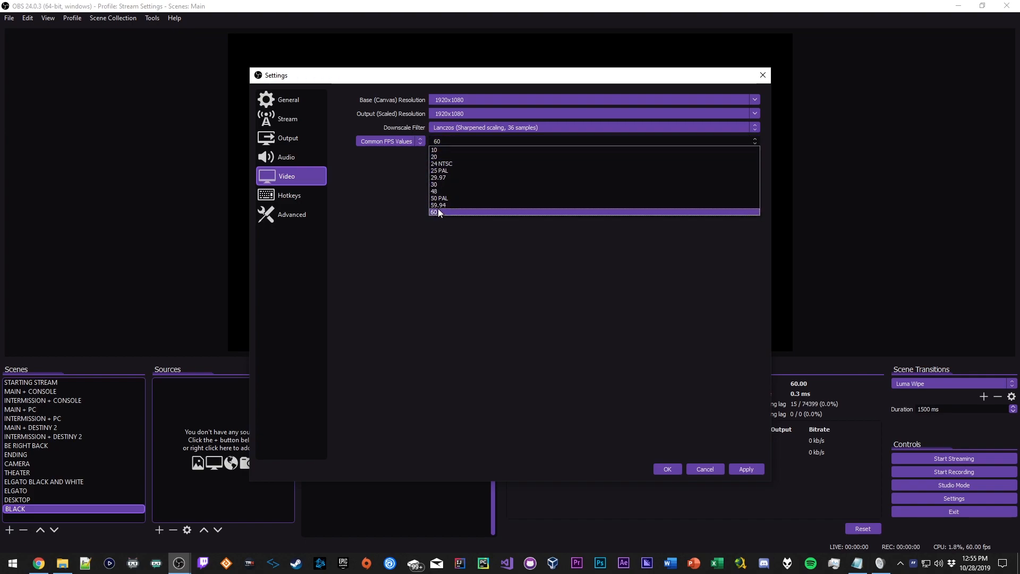
left_click(435, 211)
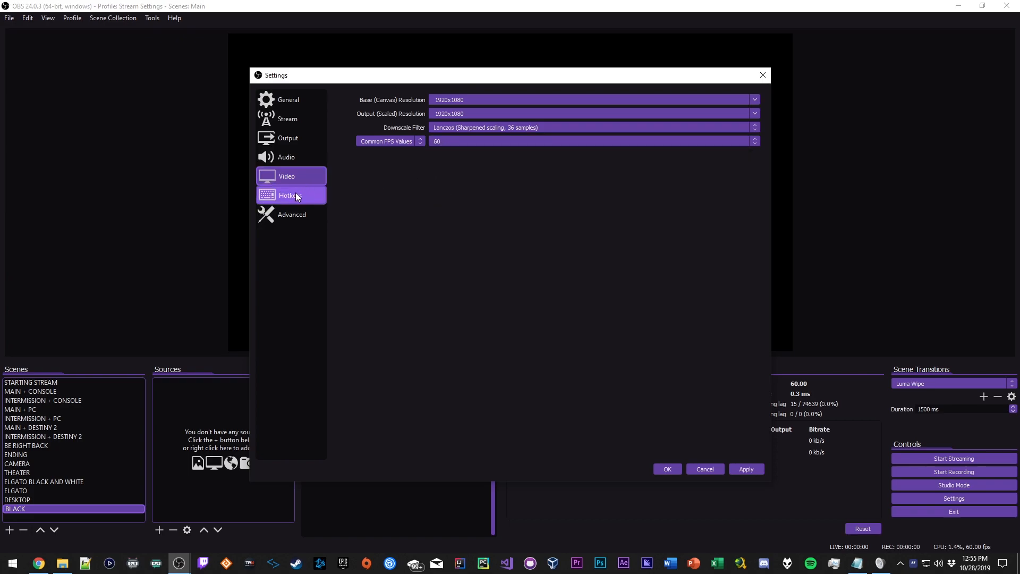
left_click(289, 195)
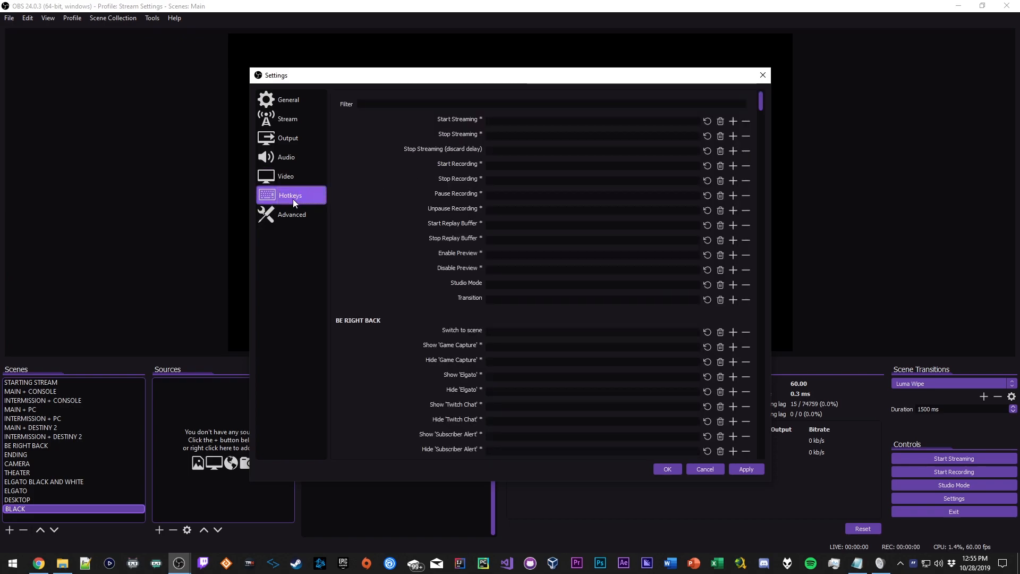
mouse_move(294, 217)
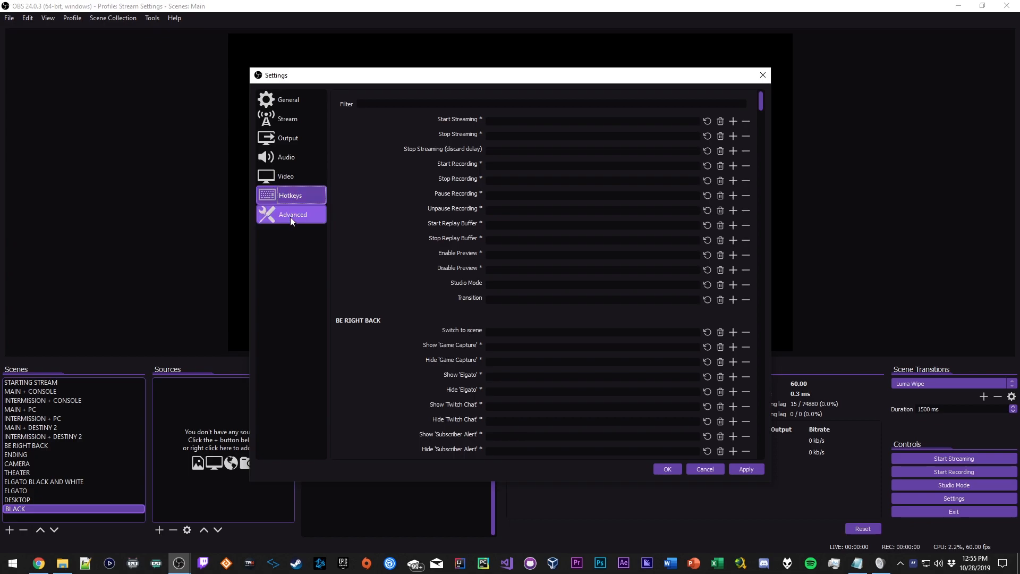
Step: Set Process Priority to High in Advanced settings, keeping Color Range at Partial
left_click(292, 213)
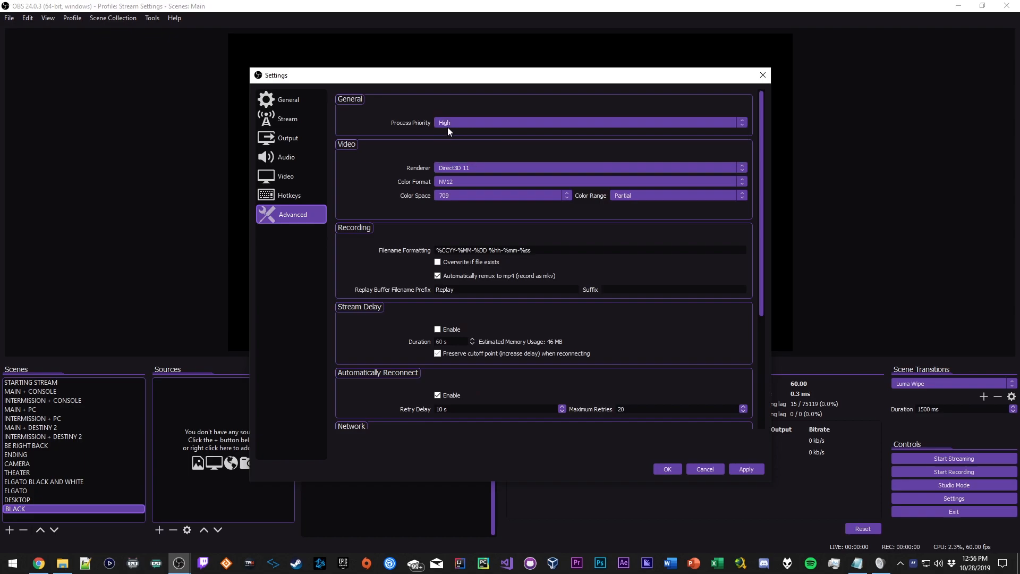
mouse_move(391, 122)
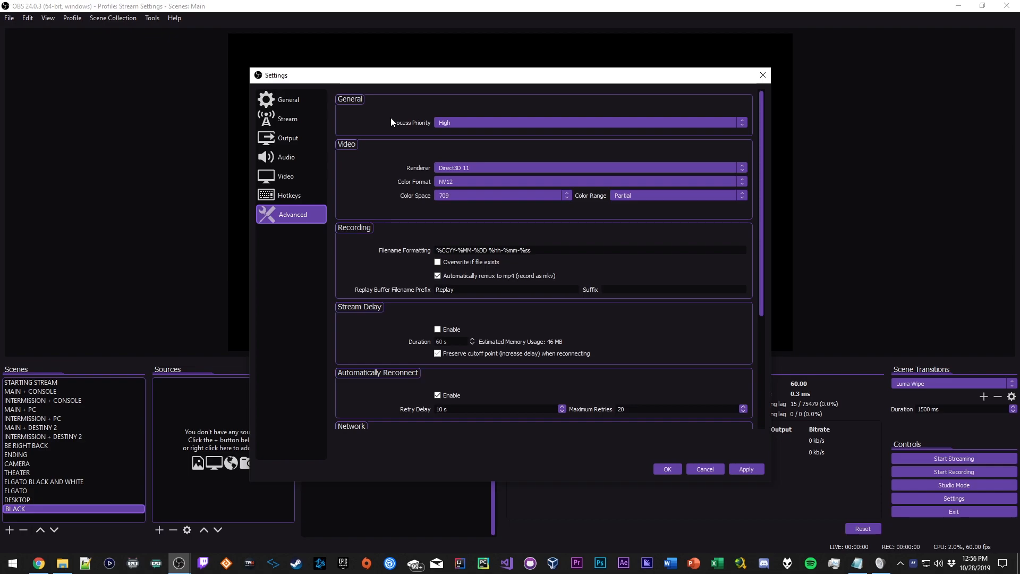
mouse_move(603, 102)
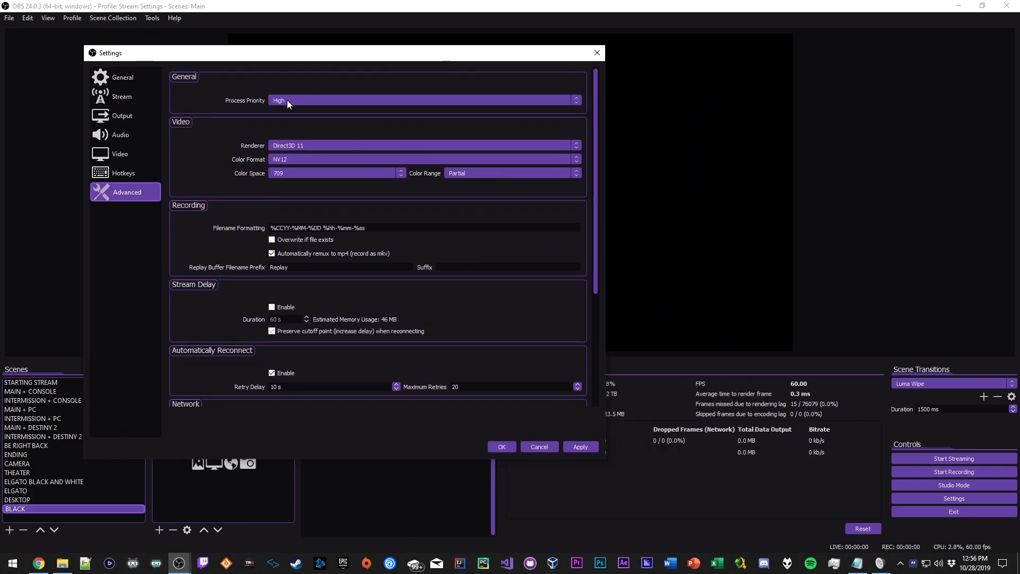
mouse_move(442, 130)
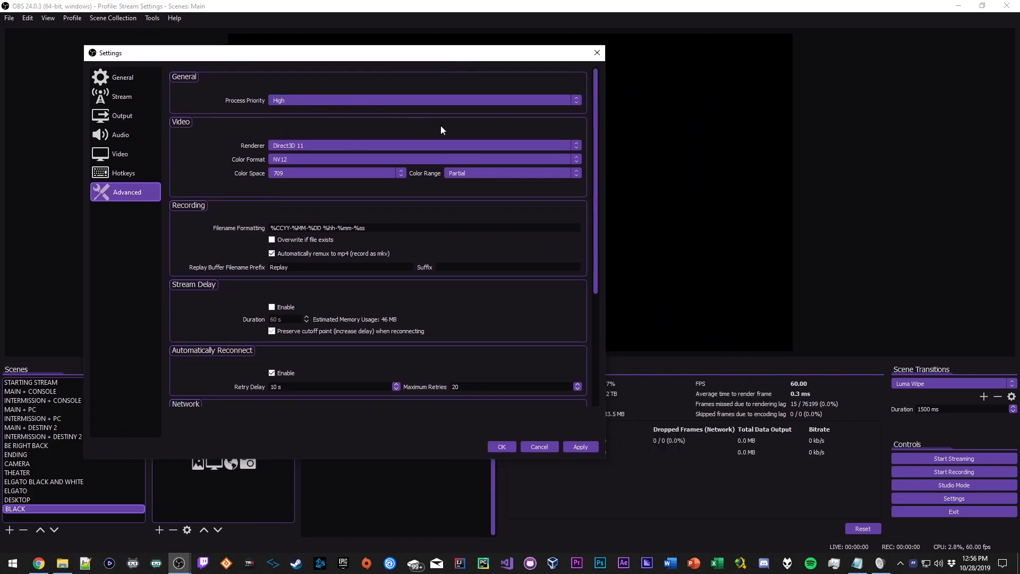
mouse_move(448, 156)
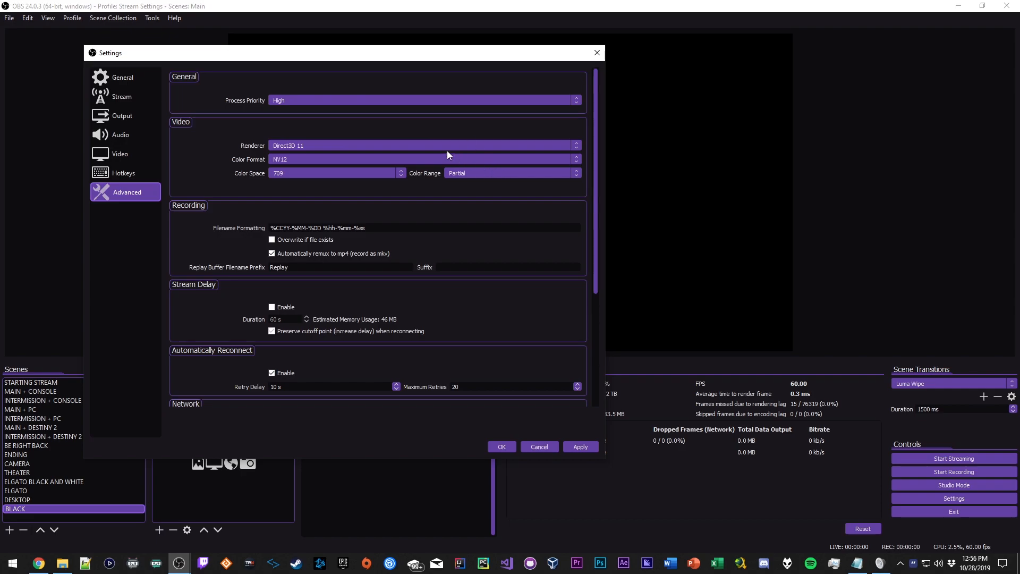
mouse_move(766, 386)
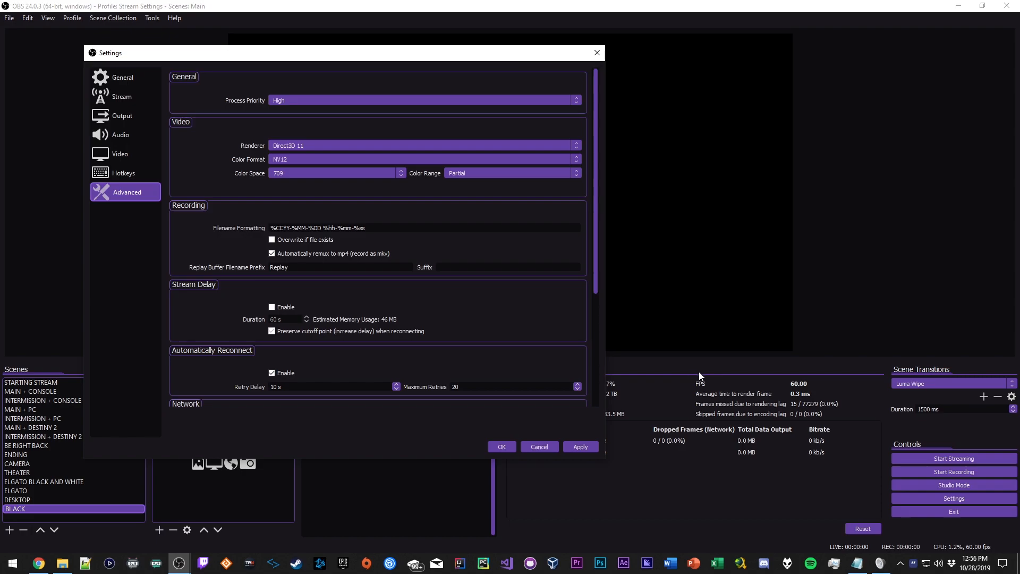
mouse_move(753, 410)
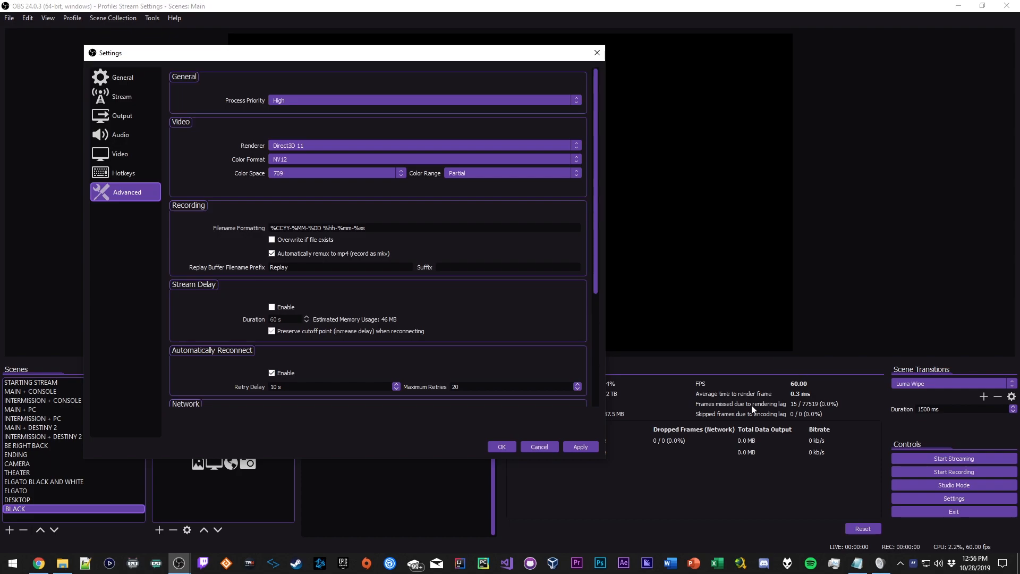
mouse_move(281, 108)
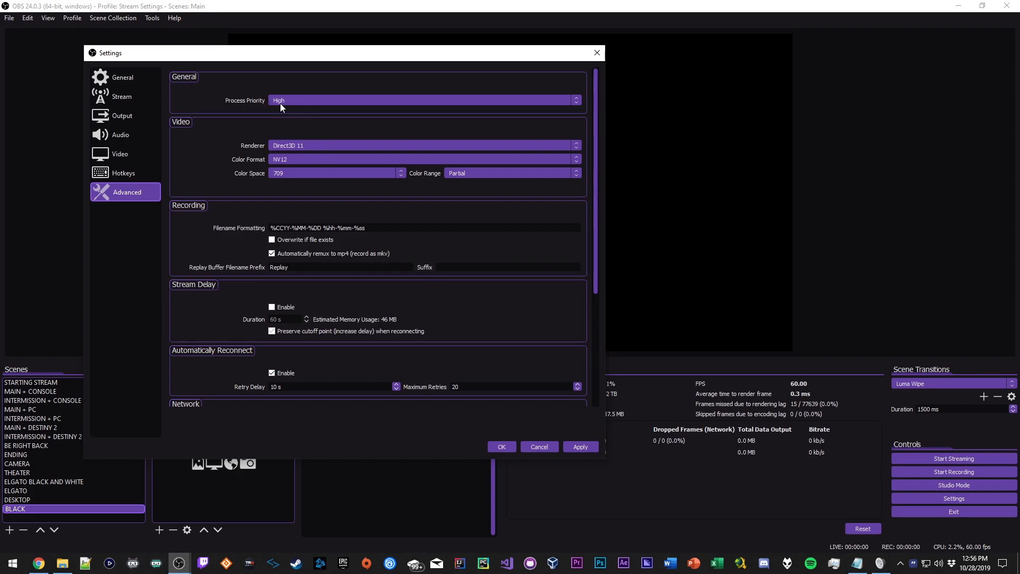
mouse_move(291, 106)
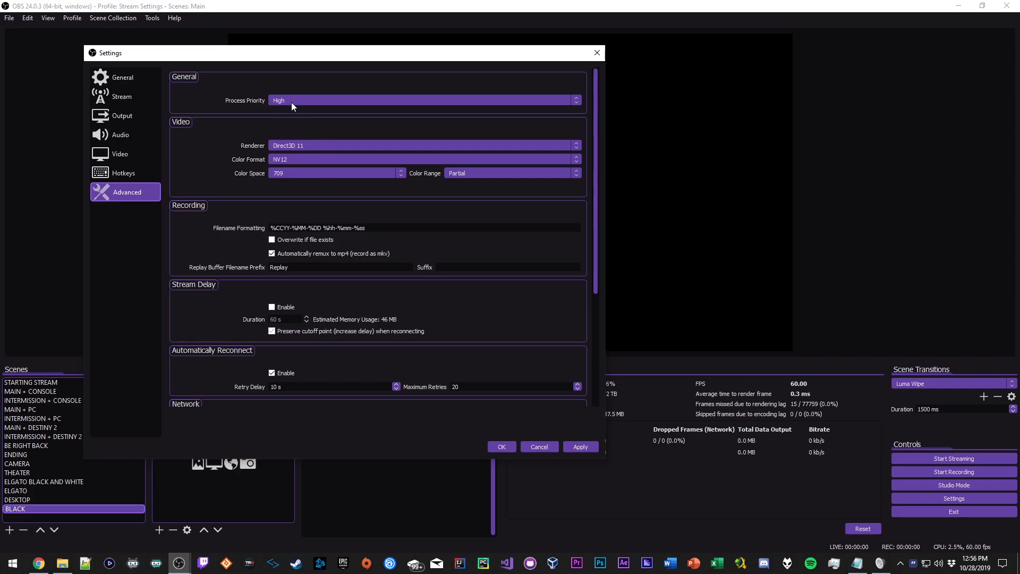
mouse_move(285, 175)
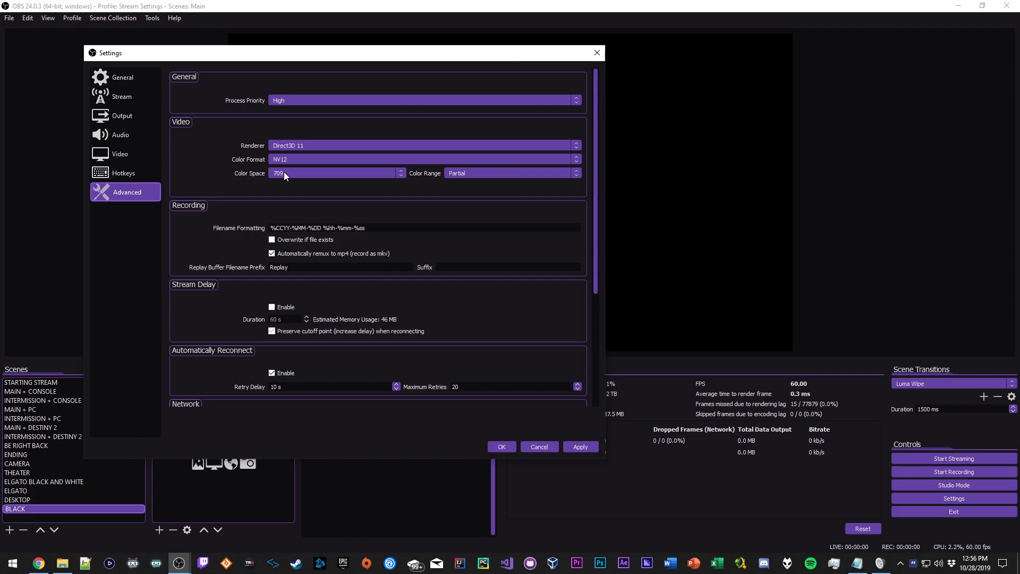
mouse_move(464, 184)
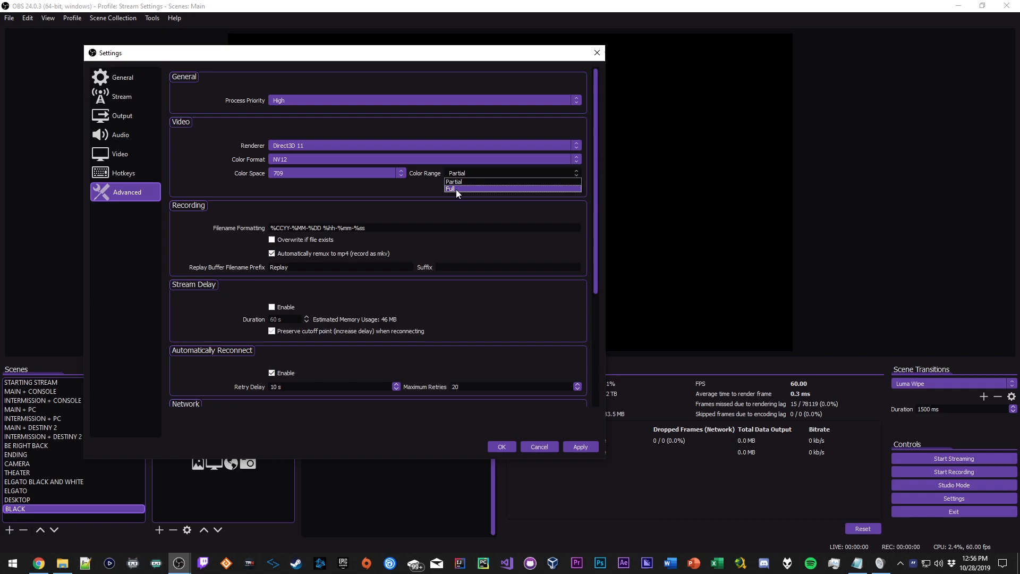
mouse_move(456, 182)
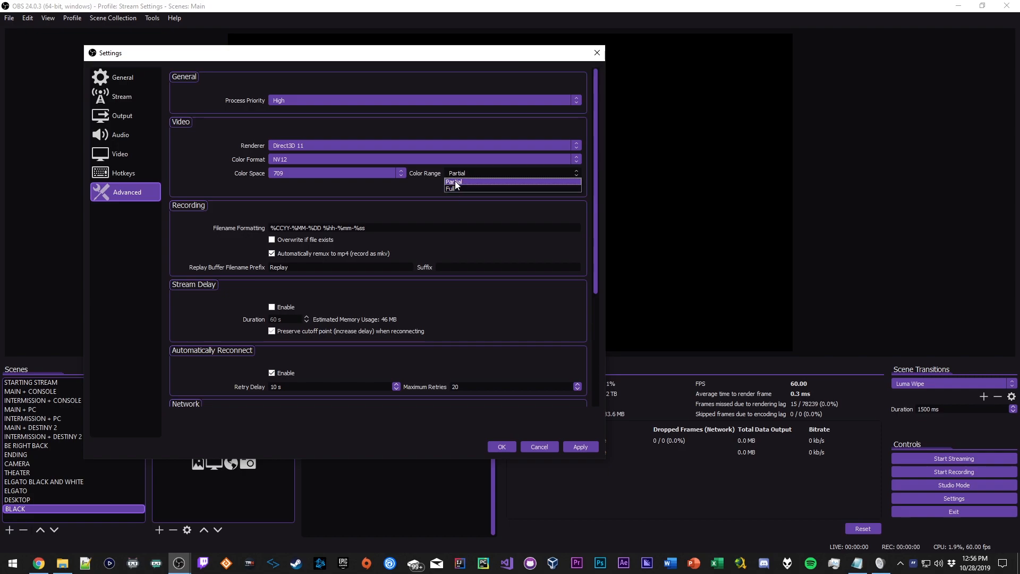
left_click(454, 181)
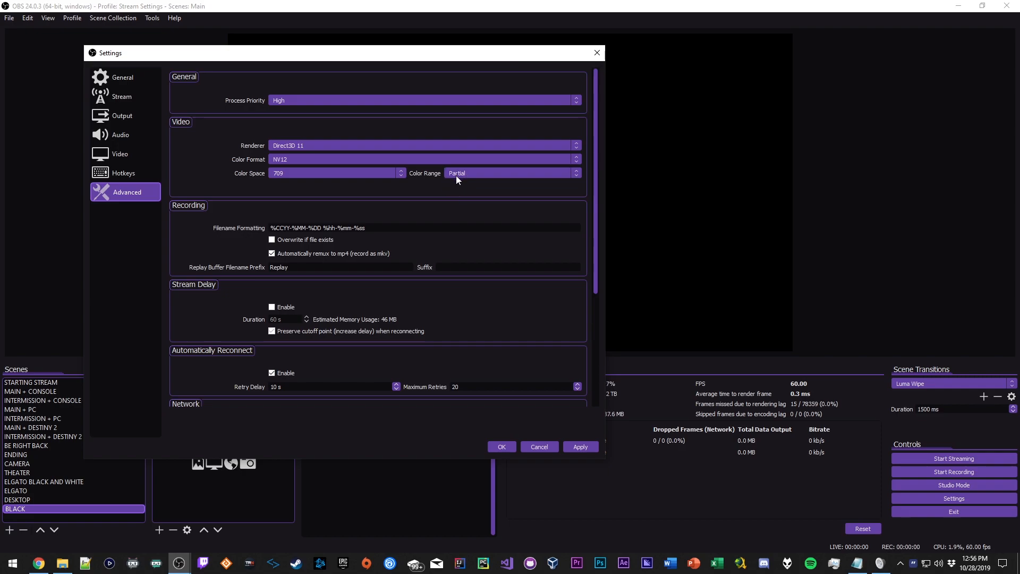
mouse_move(207, 199)
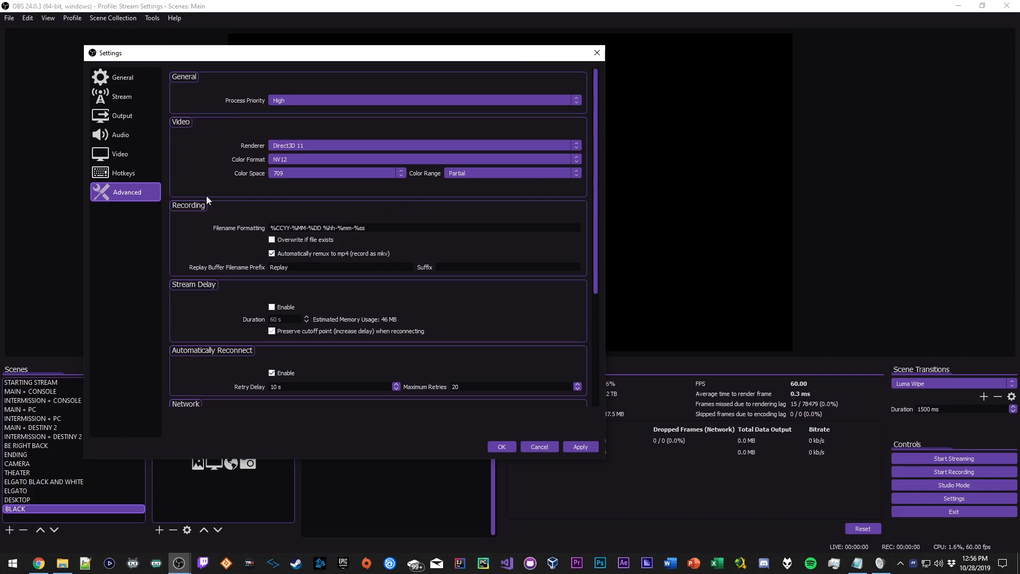
scroll("down", 3)
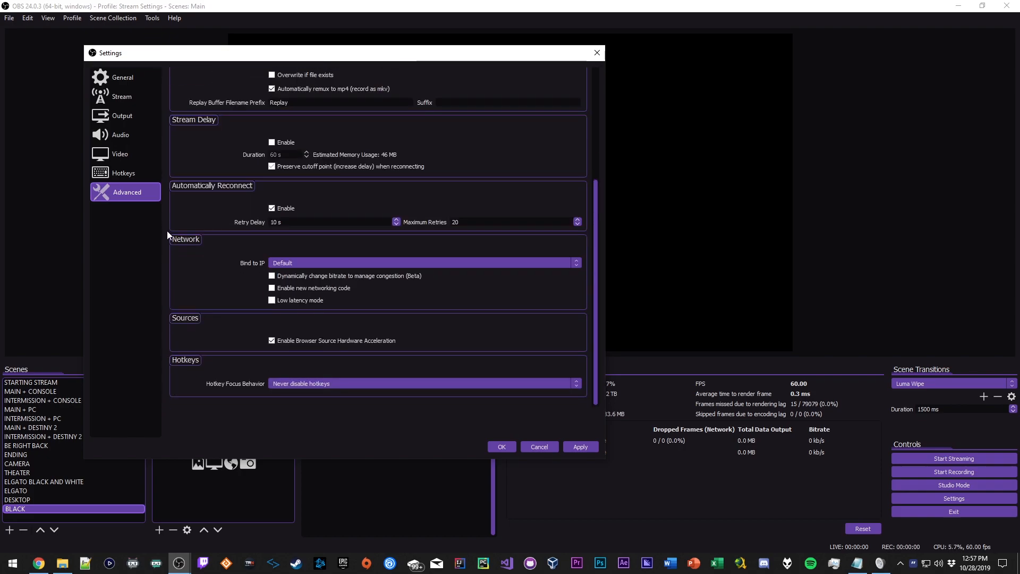
mouse_move(203, 259)
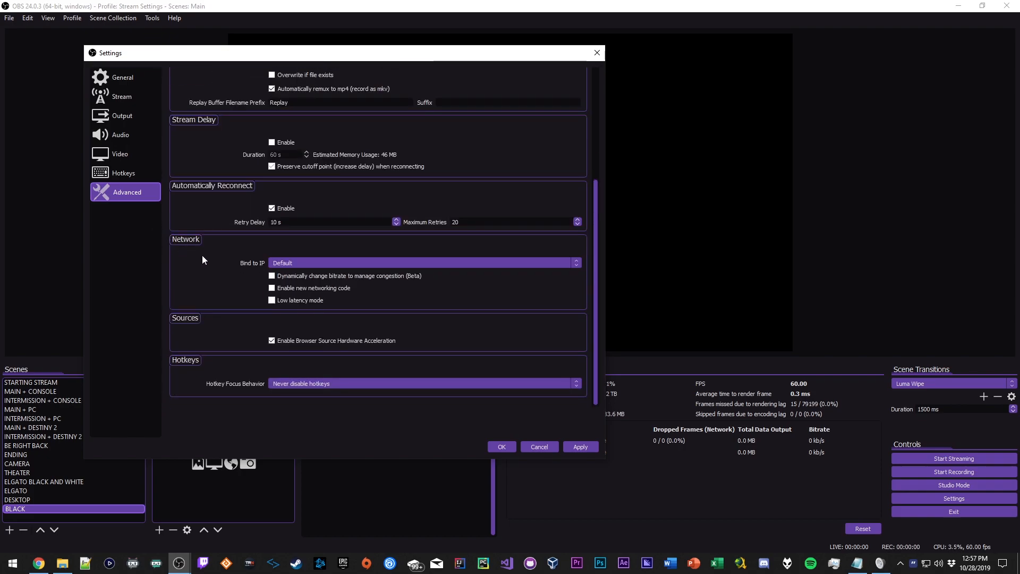
mouse_move(338, 280)
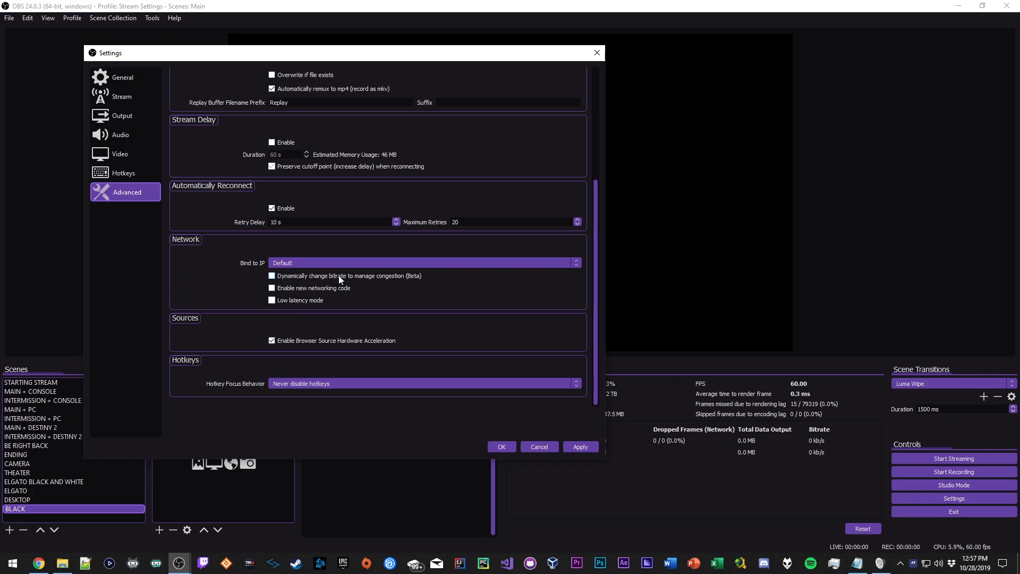
mouse_move(396, 279)
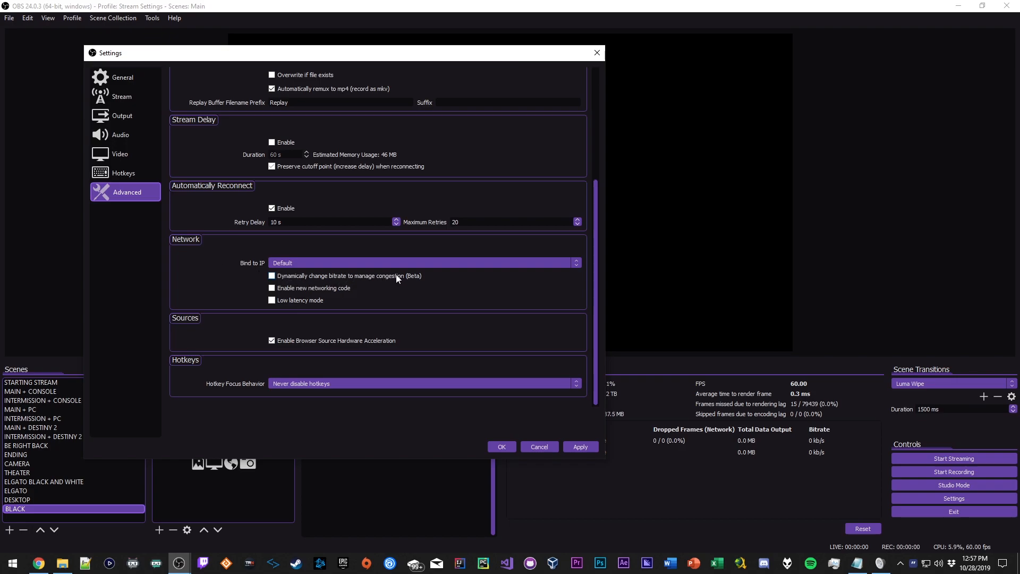
mouse_move(396, 276)
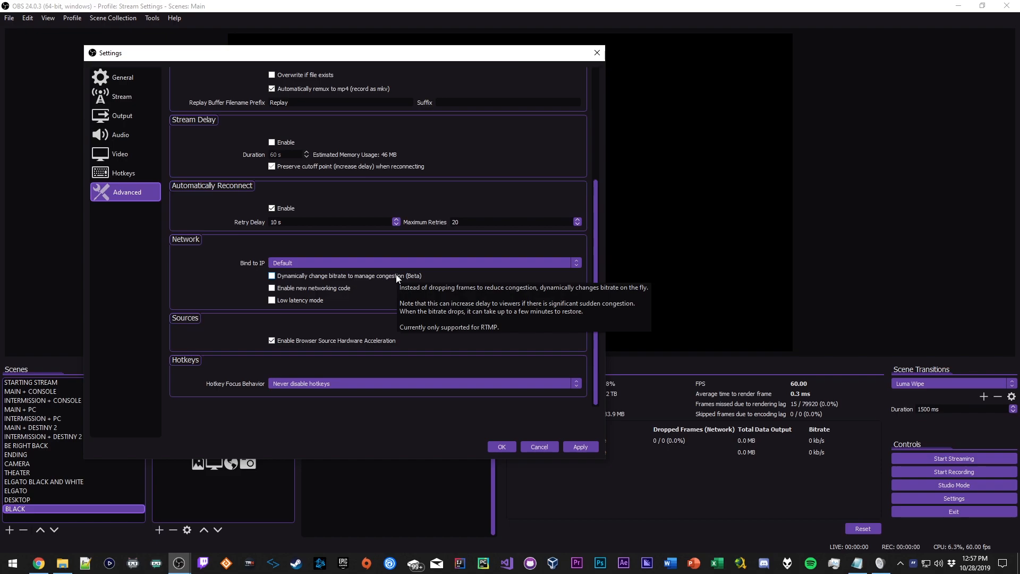
mouse_move(319, 279)
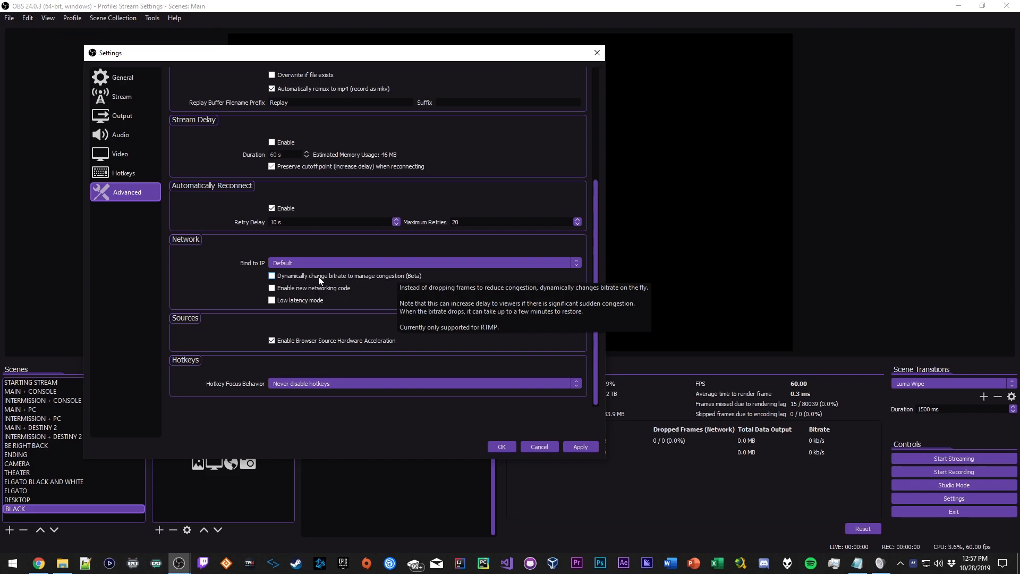
mouse_move(382, 281)
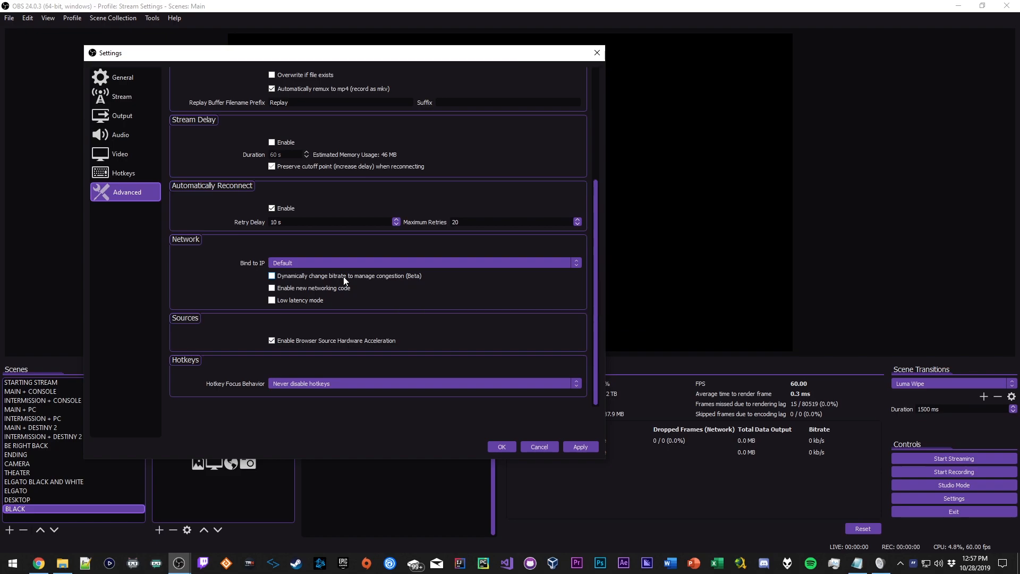
mouse_move(284, 281)
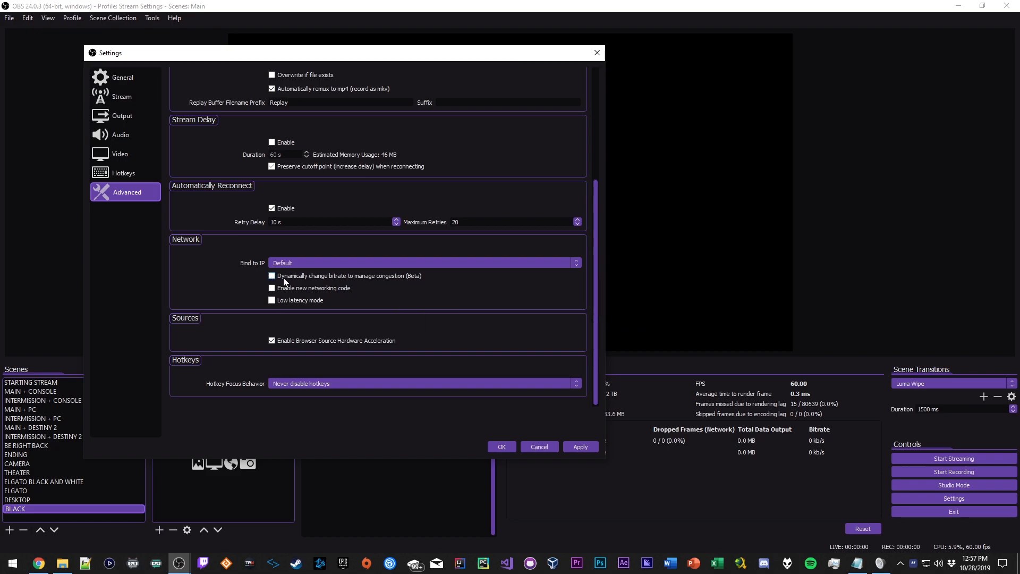
mouse_move(417, 277)
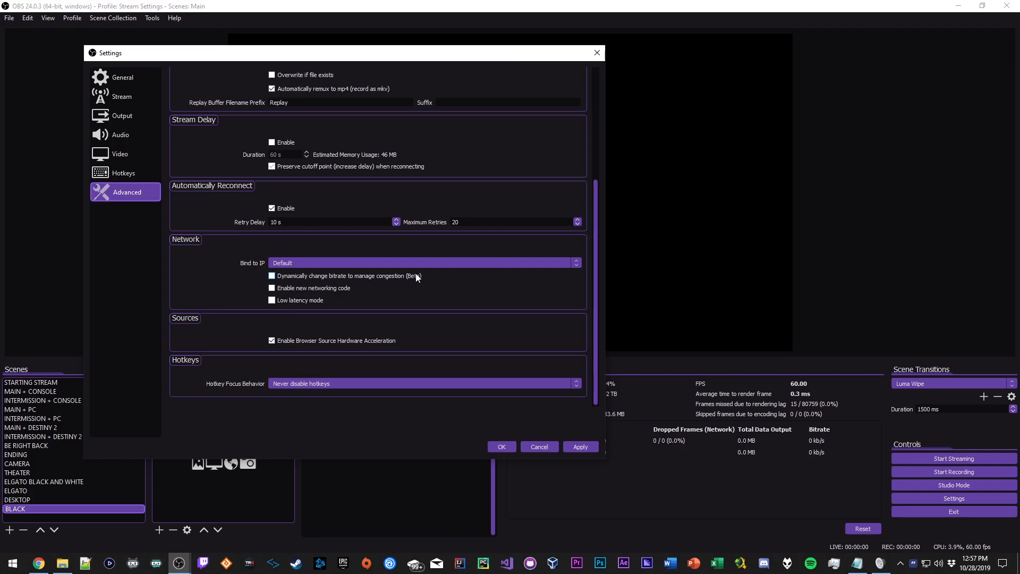
mouse_move(301, 278)
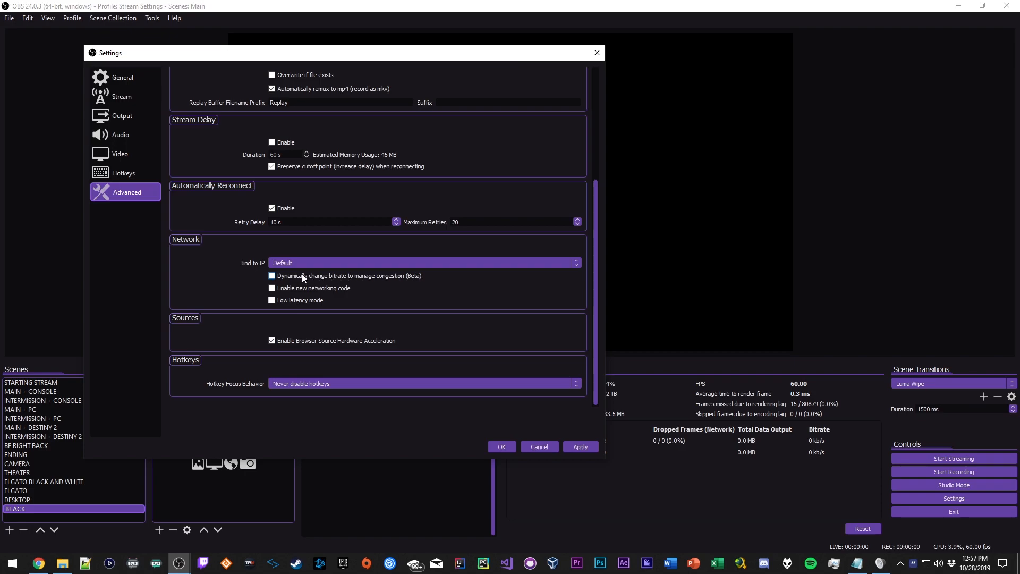
mouse_move(225, 277)
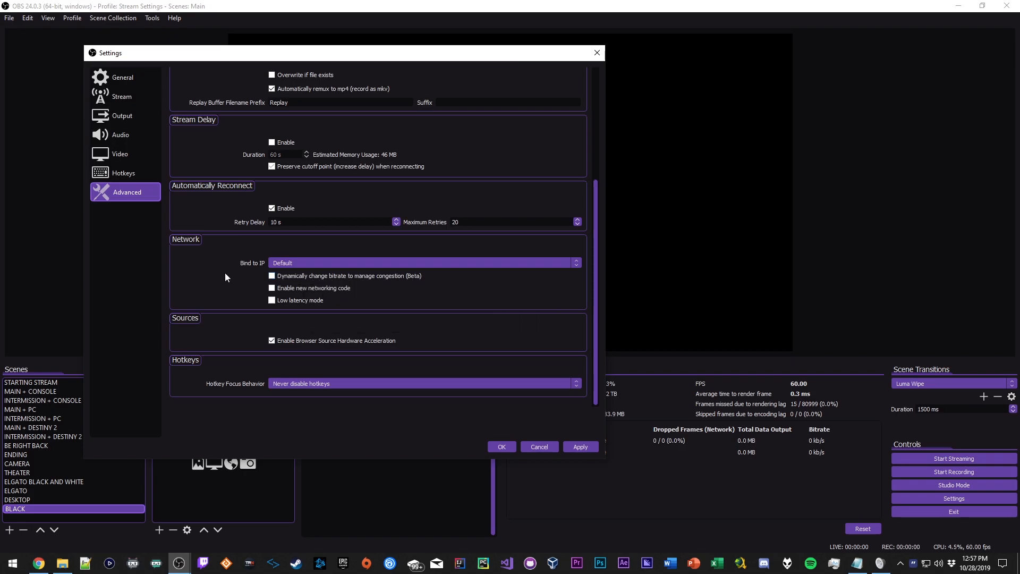
mouse_move(296, 346)
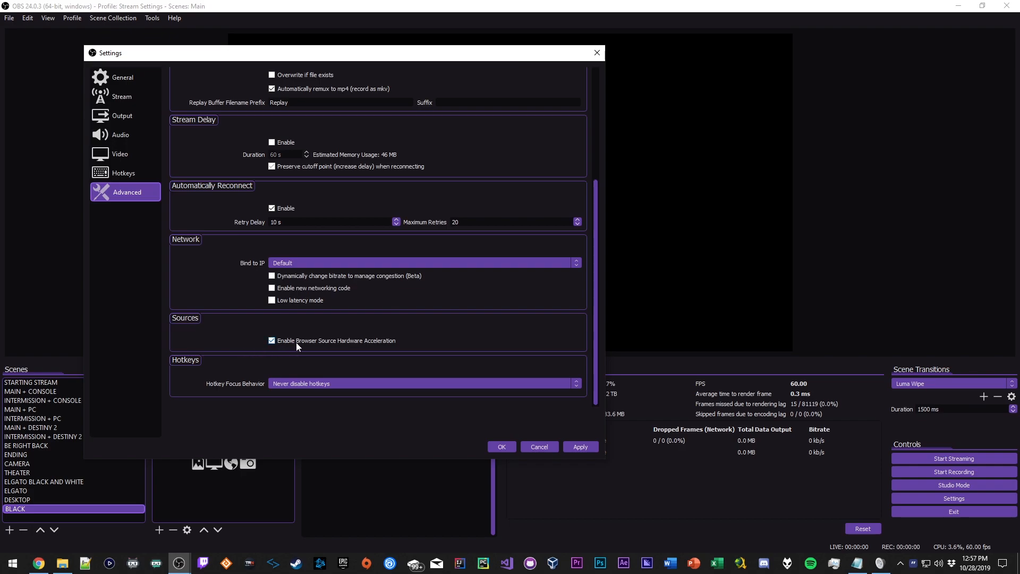
mouse_move(325, 345)
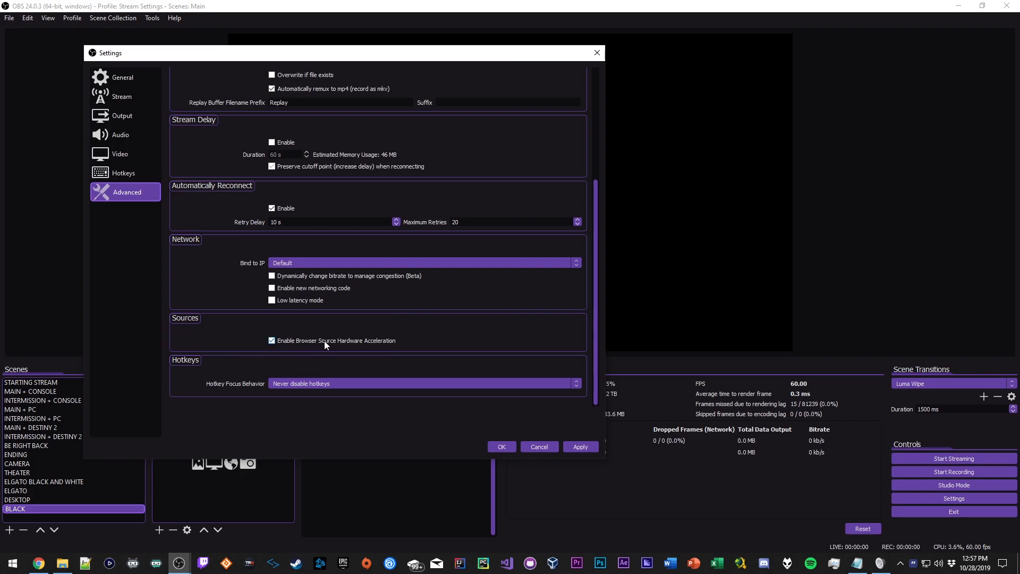
mouse_move(284, 343)
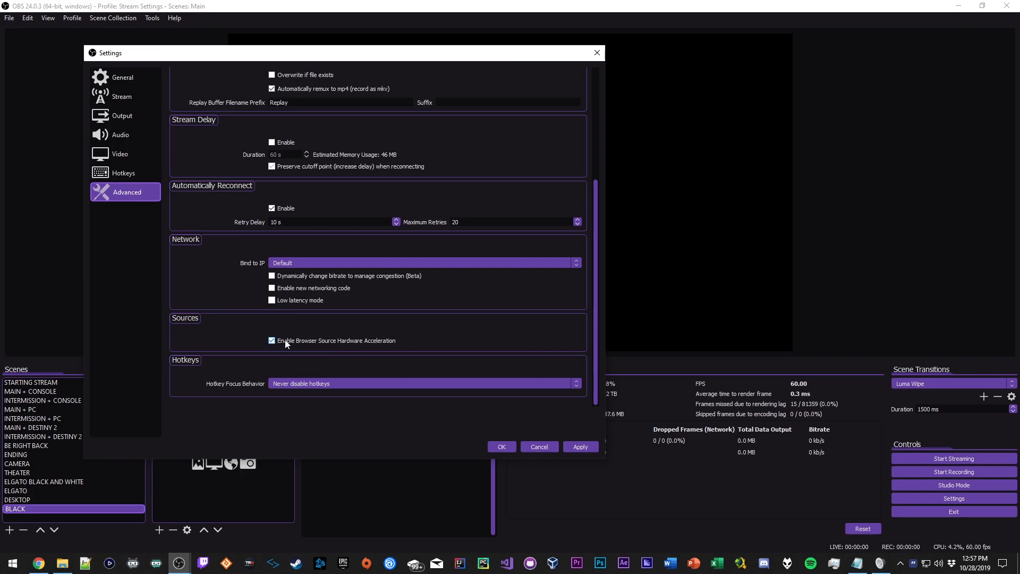
mouse_move(386, 344)
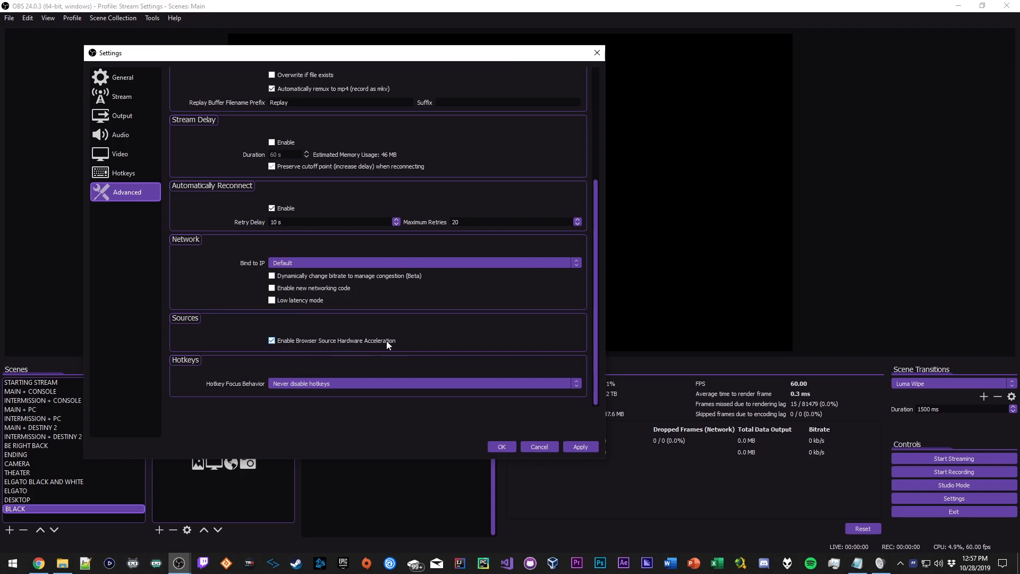
mouse_move(348, 324)
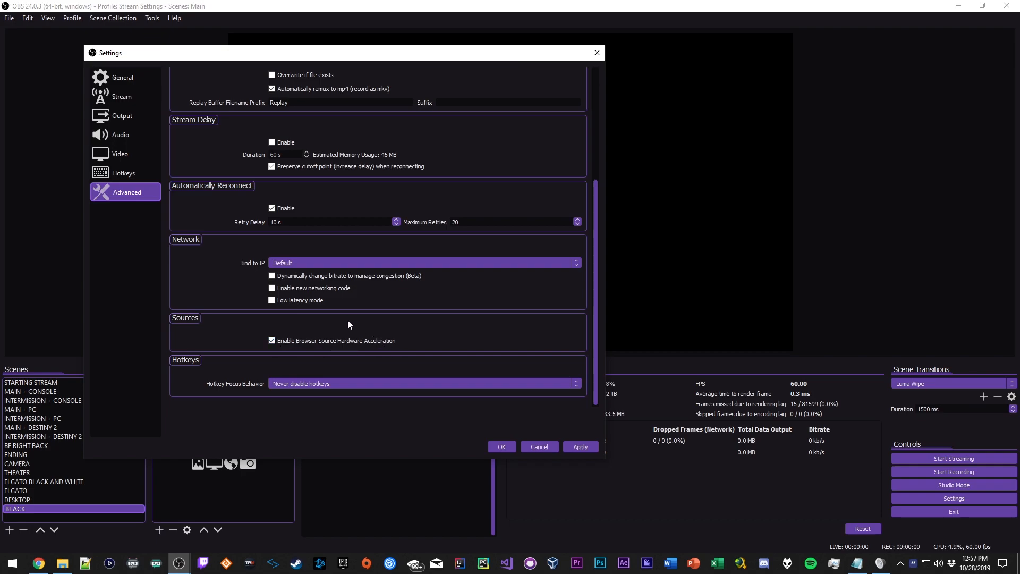
mouse_move(374, 348)
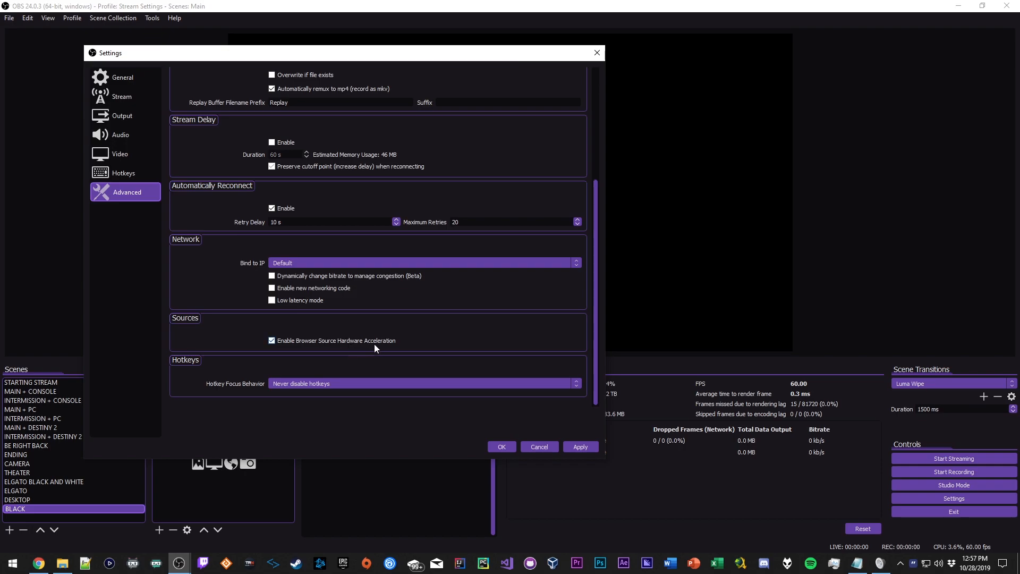
mouse_move(227, 320)
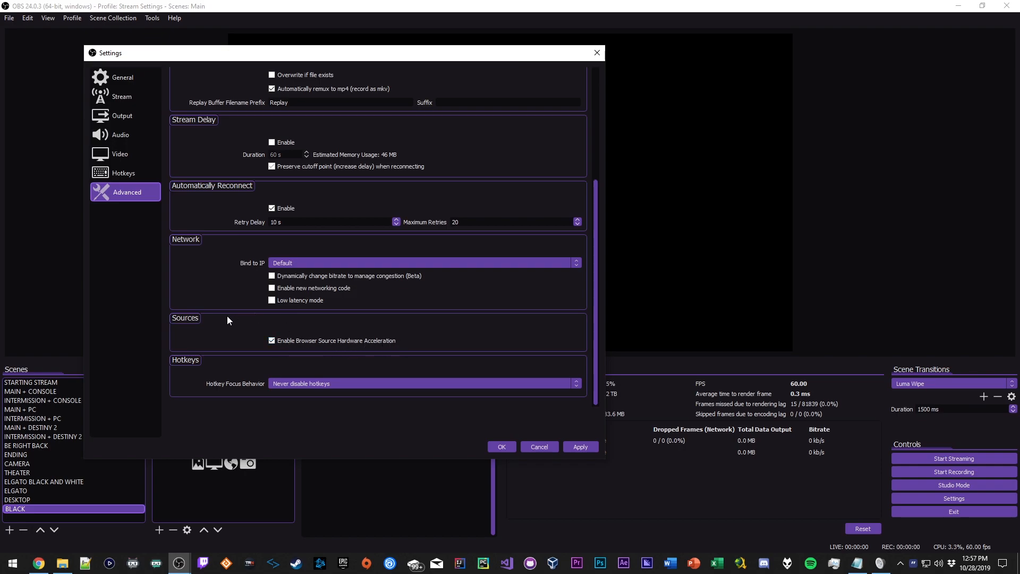
mouse_move(299, 242)
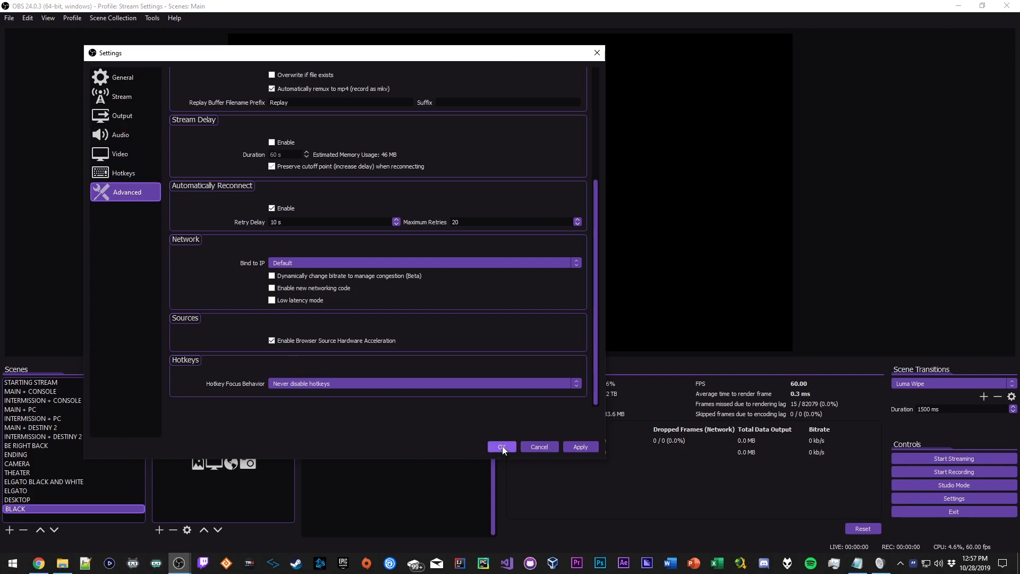
Step: Confirm the Settings dialog with OK, returning to the main OBS window
left_click(501, 447)
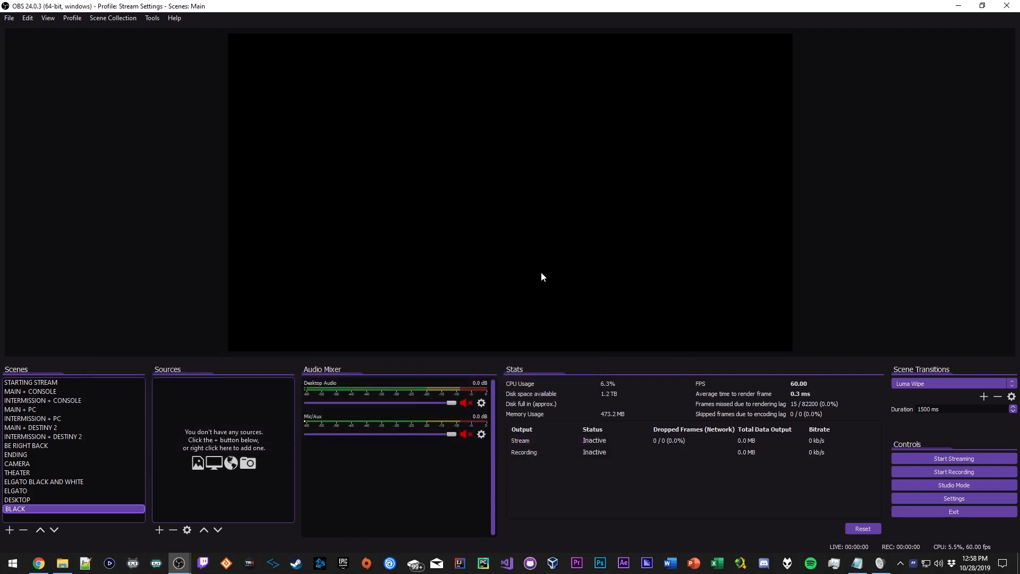